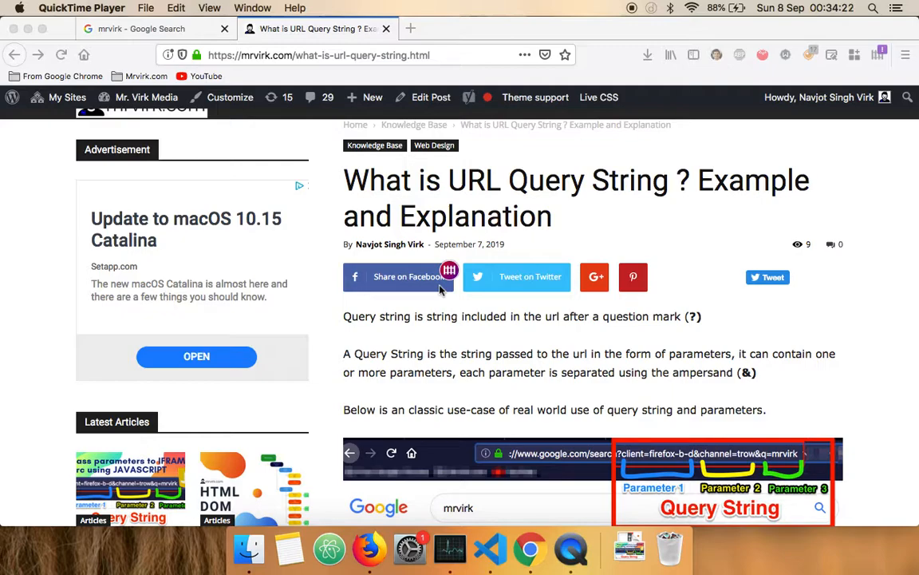
{"action": "mouse_move", "coordinate": [450, 259]}
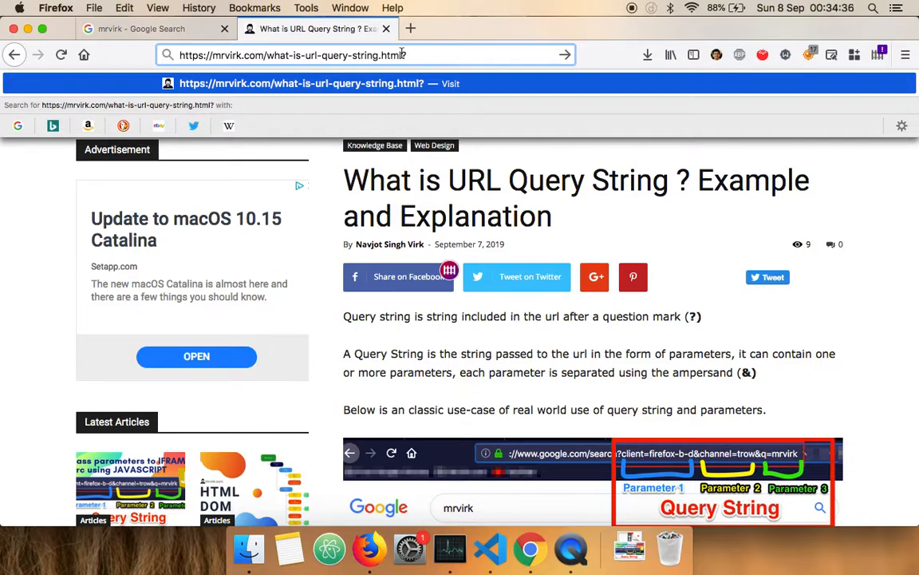
- Append the query string ?geo=ireland to the article's address, replacing placeholder letters
{"action": "type", "text": "?d"}
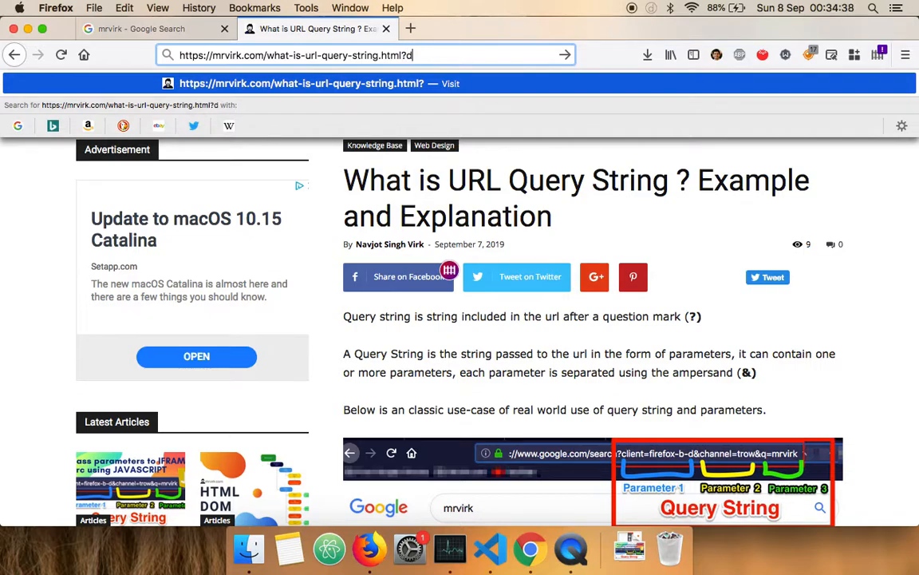
{"action": "type", "text": "dddd"}
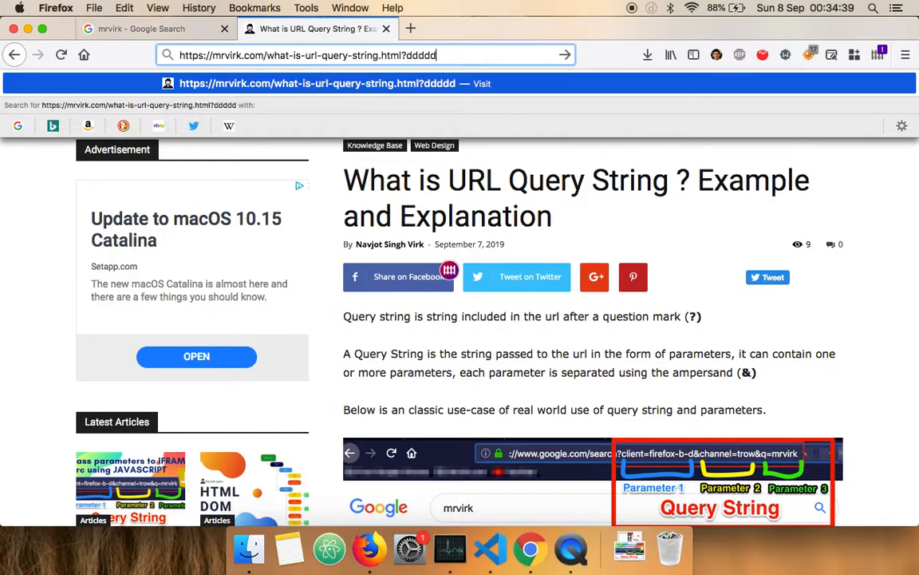
{"action": "key", "text": "Backspace"}
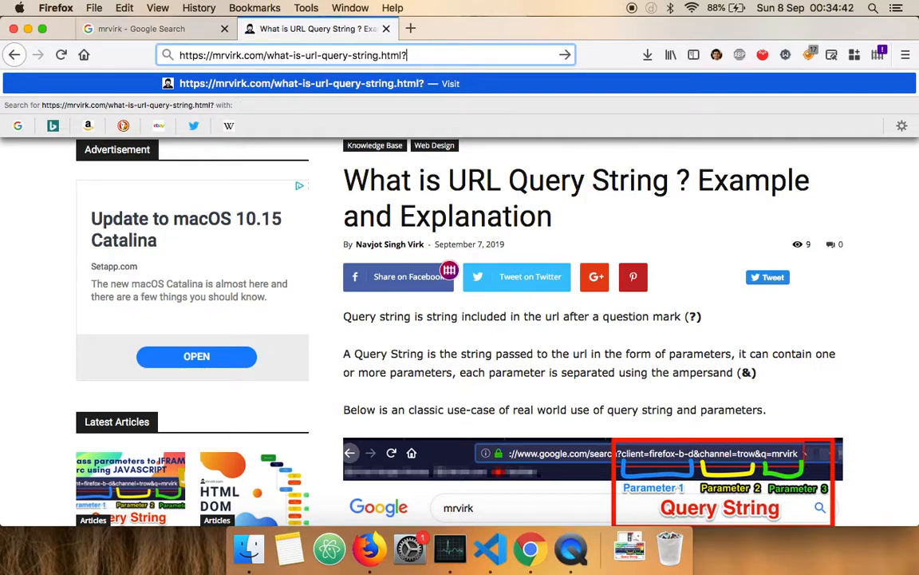
{"action": "type", "text": "geo"}
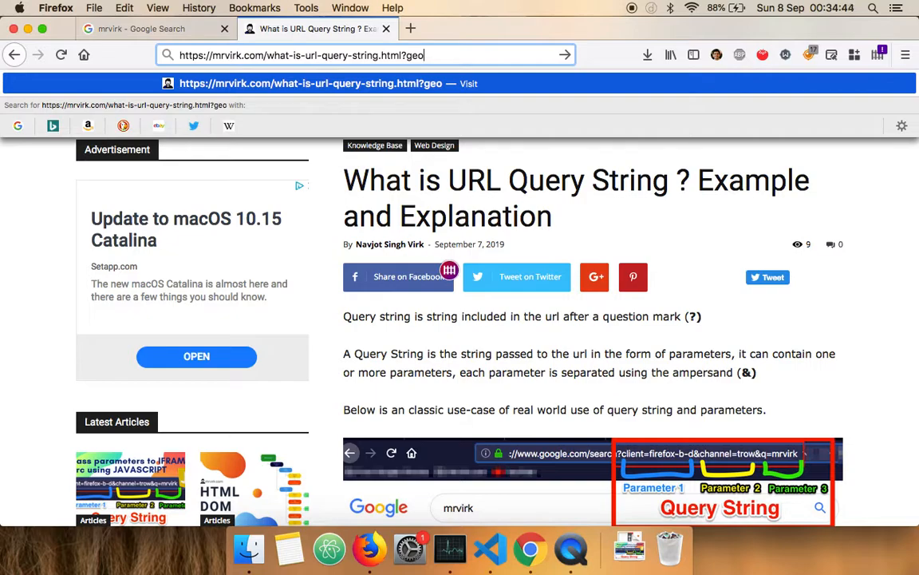
{"action": "type", "text": "="}
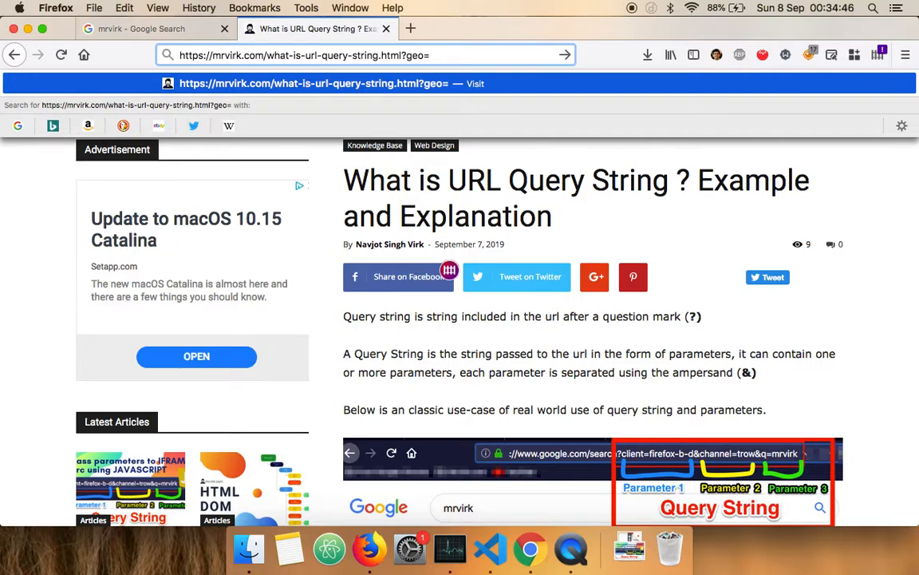
{"action": "type", "text": "ireland"}
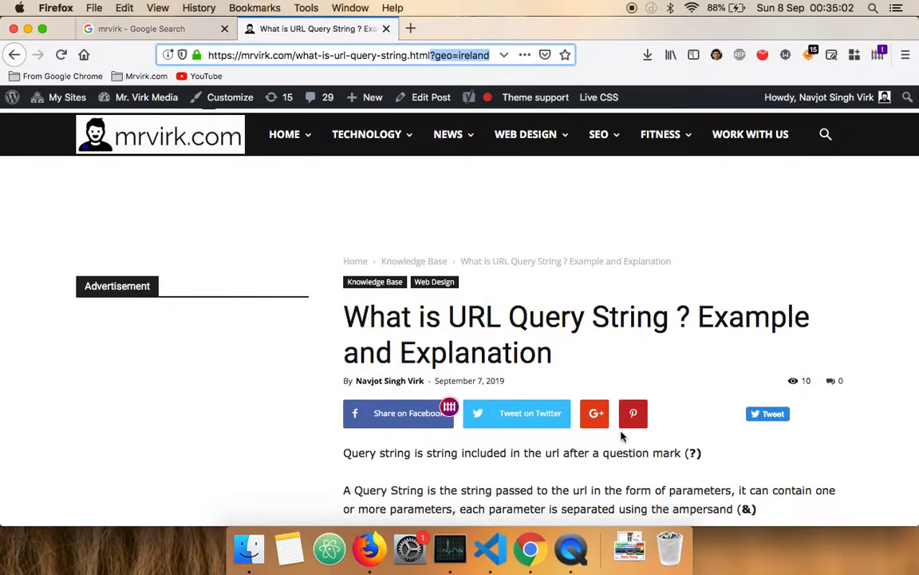
- Scroll the article and start editing its address after geo=ireland to add an ampersand
{"action": "scroll", "scroll_direction": "down", "scroll_amount": 3}
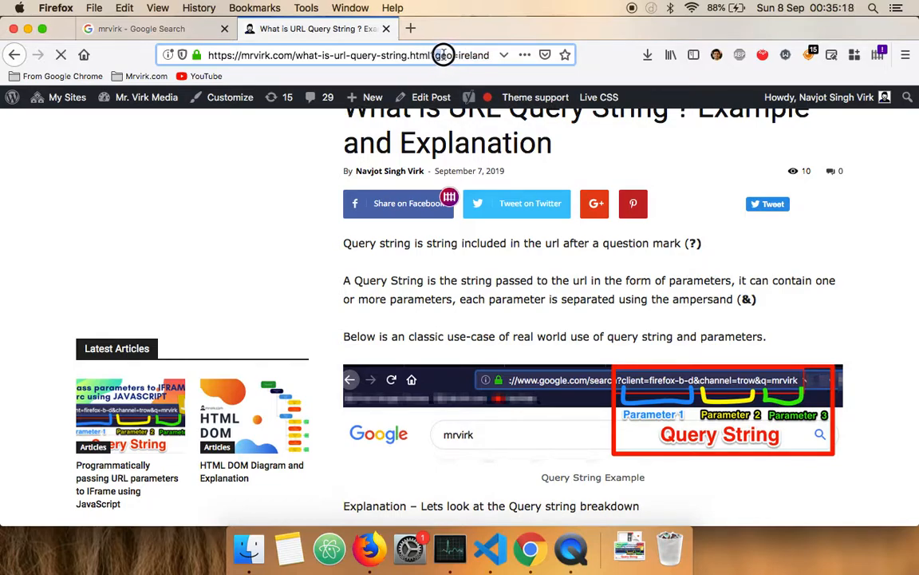
{"action": "double_click", "coordinate": [469, 54]}
{"action": "type", "text": "&"}
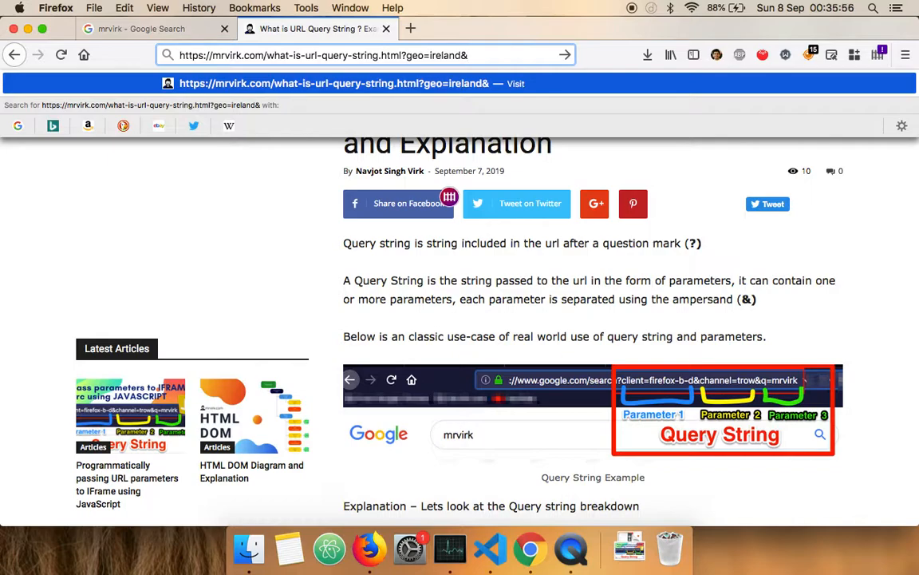
- Add county=dublin as the second parameter so the address ends ?geo=ireland&county=dublin
{"action": "type", "text": "county="}
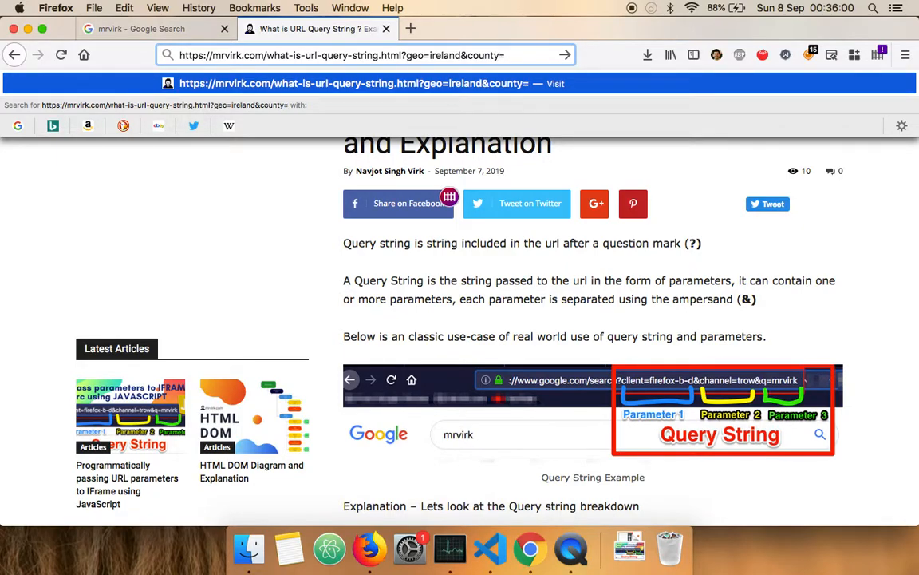
{"action": "type", "text": "dul"}
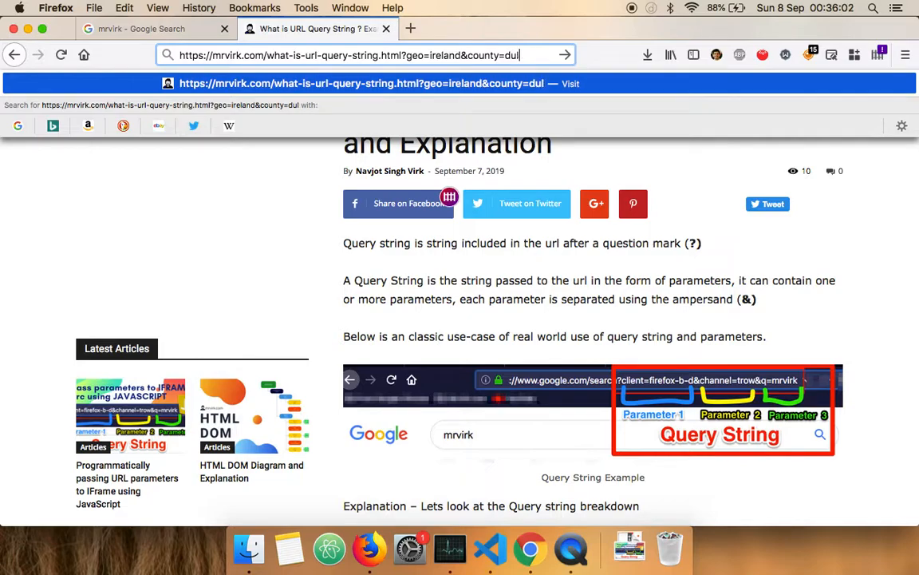
{"action": "type", "text": "blin"}
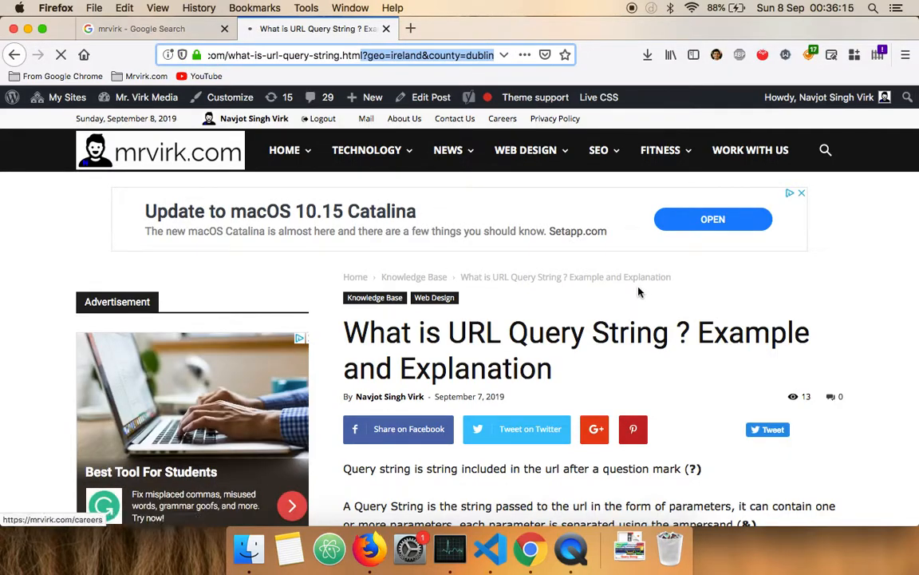
{"action": "scroll", "scroll_direction": "down", "scroll_amount": 3}
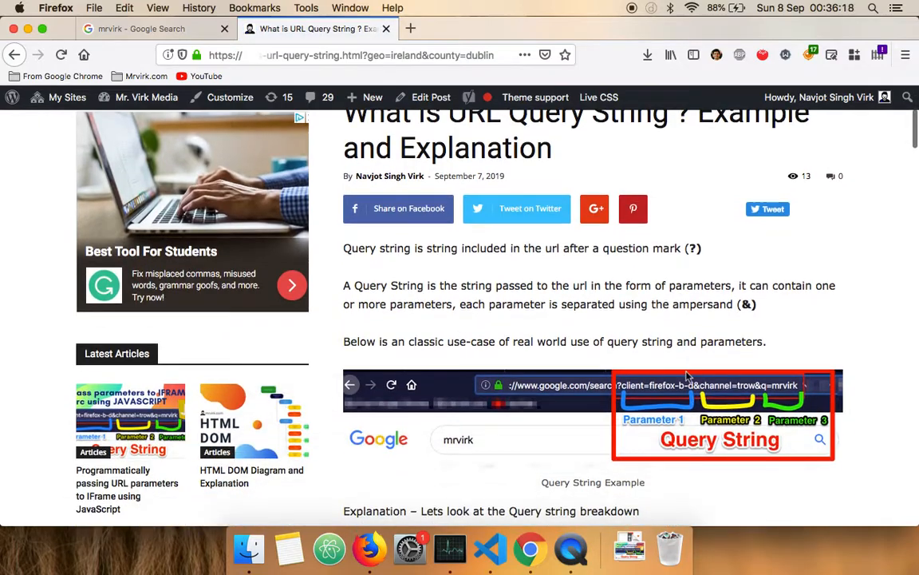
{"action": "scroll", "scroll_direction": "down", "scroll_amount": 3}
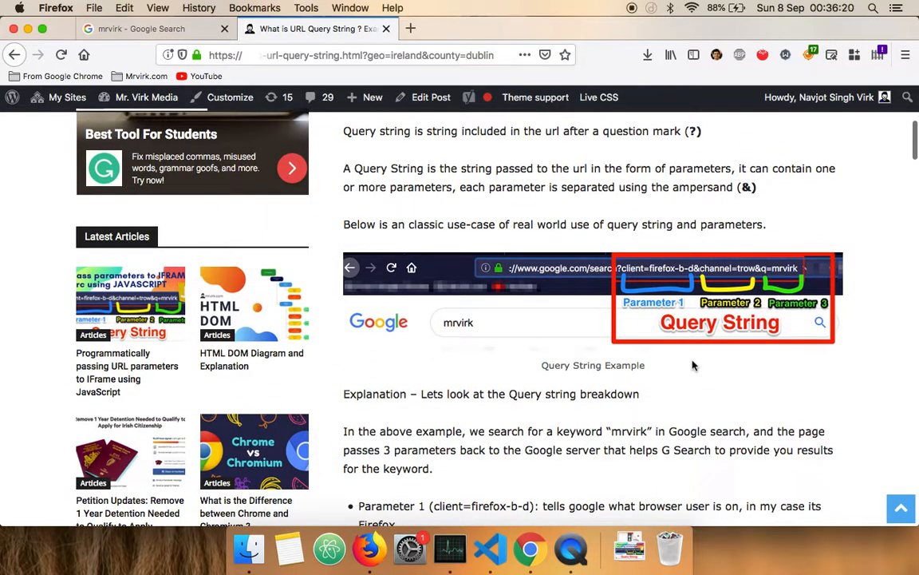
{"action": "mouse_move", "coordinate": [505, 236]}
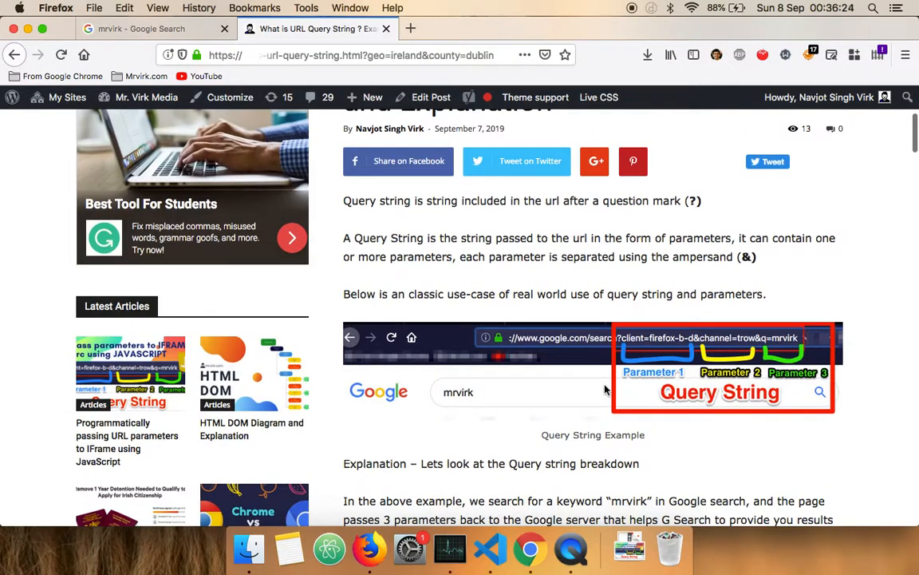
{"action": "scroll", "scroll_direction": "down", "scroll_amount": 3}
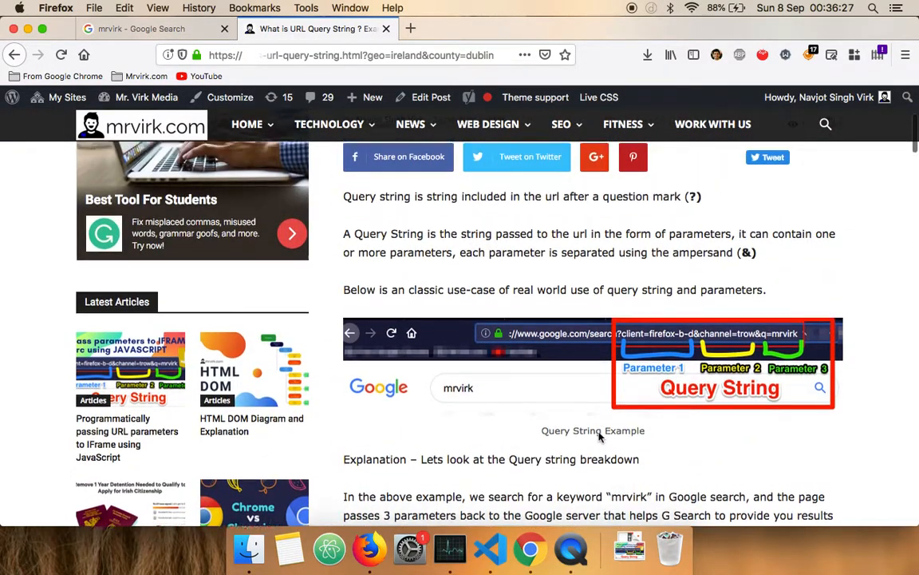
{"action": "scroll", "scroll_direction": "up", "scroll_amount": 3}
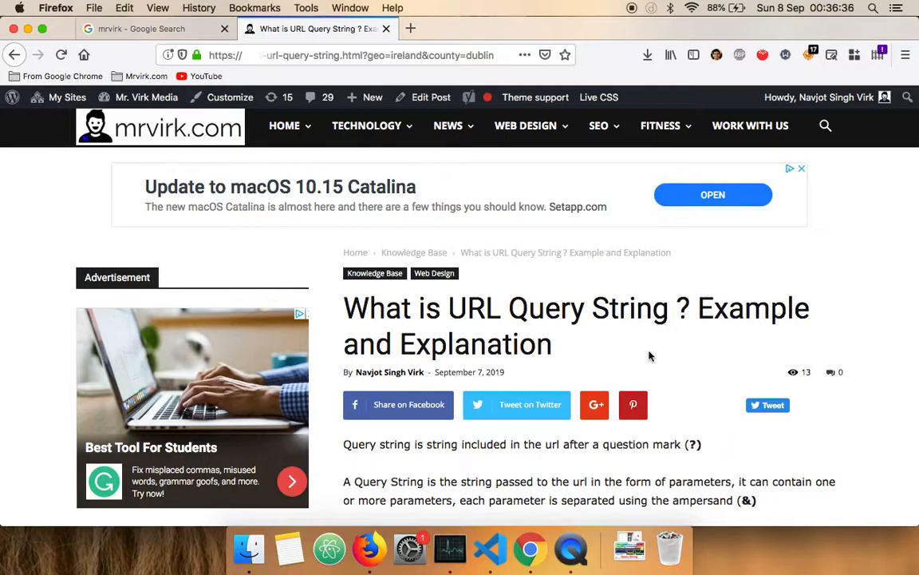
{"action": "mouse_move", "coordinate": [555, 311]}
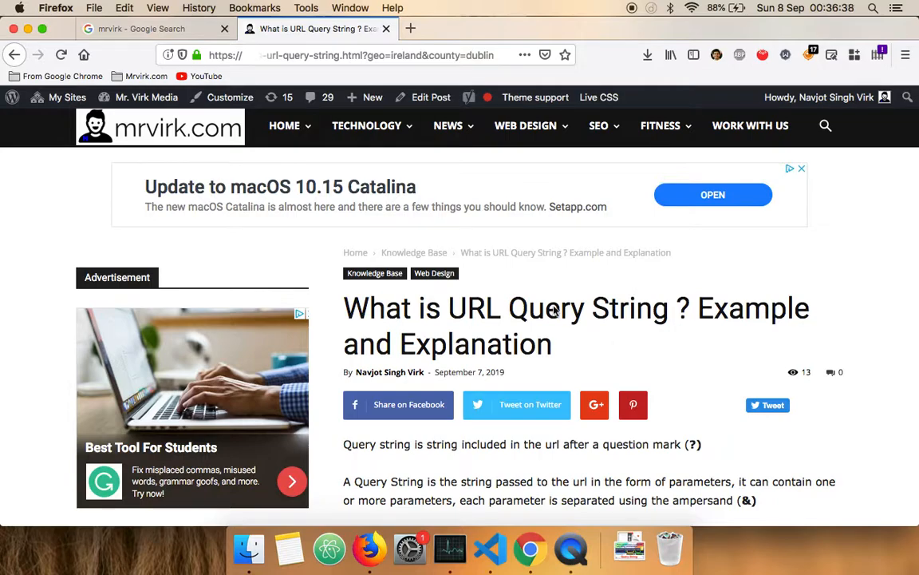
{"action": "scroll", "scroll_direction": "down", "scroll_amount": 3}
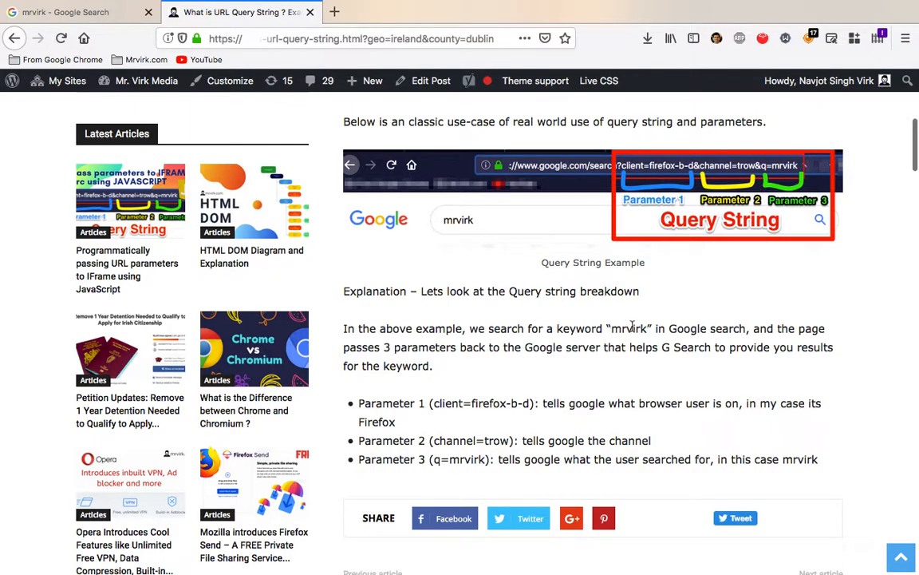
{"action": "mouse_move", "coordinate": [707, 345]}
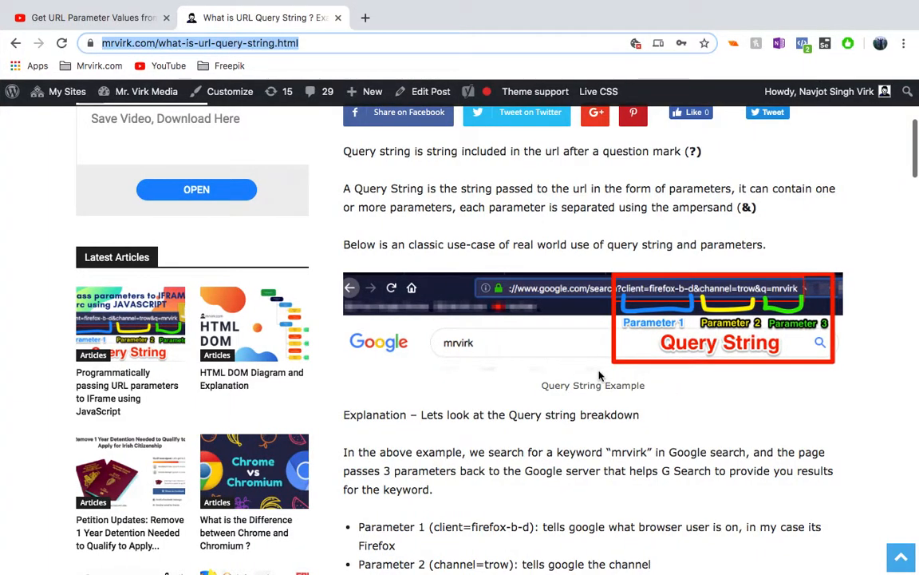
- Scroll through the query string article while switching between Chrome and Firefox
{"action": "scroll", "scroll_direction": "down", "scroll_amount": 3}
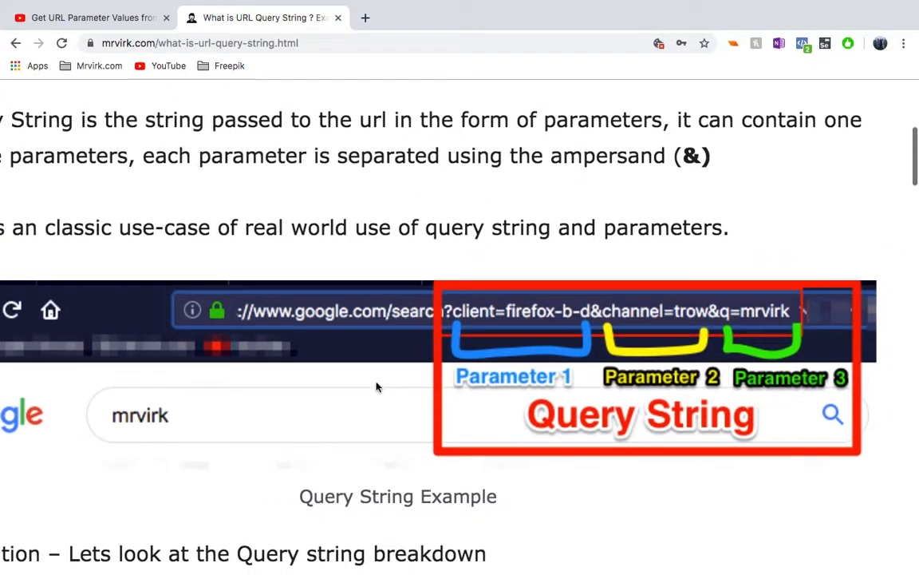
{"action": "mouse_move", "coordinate": [645, 405]}
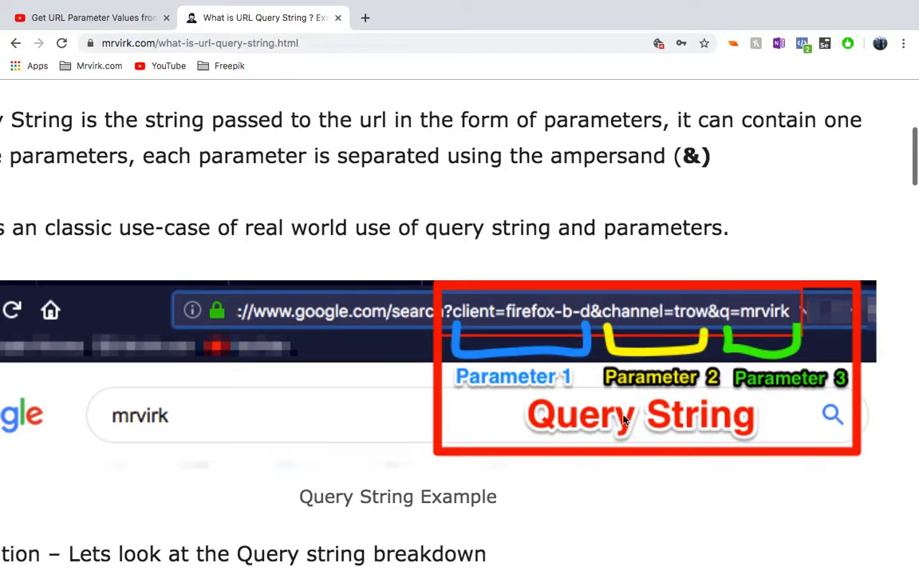
{"action": "scroll", "scroll_direction": "down", "scroll_amount": 3}
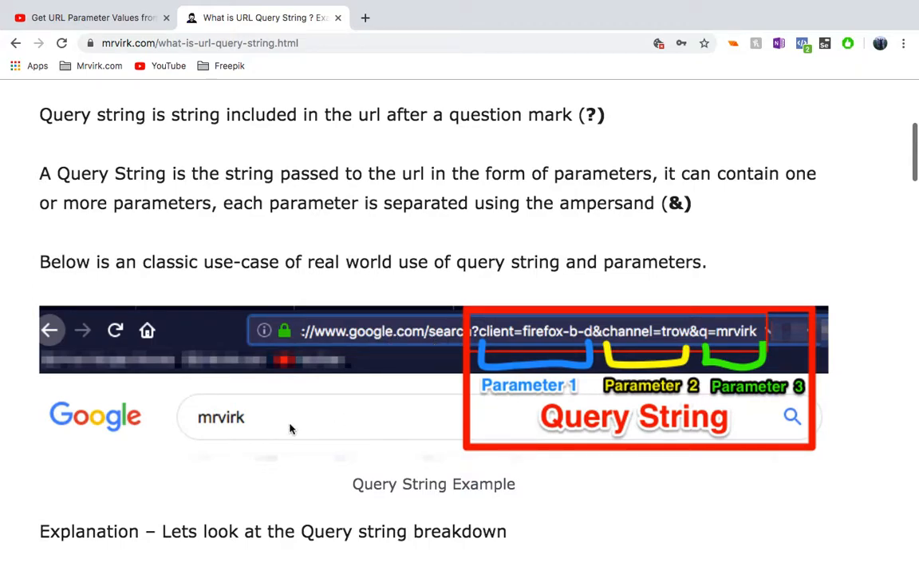
{"action": "mouse_move", "coordinate": [142, 428]}
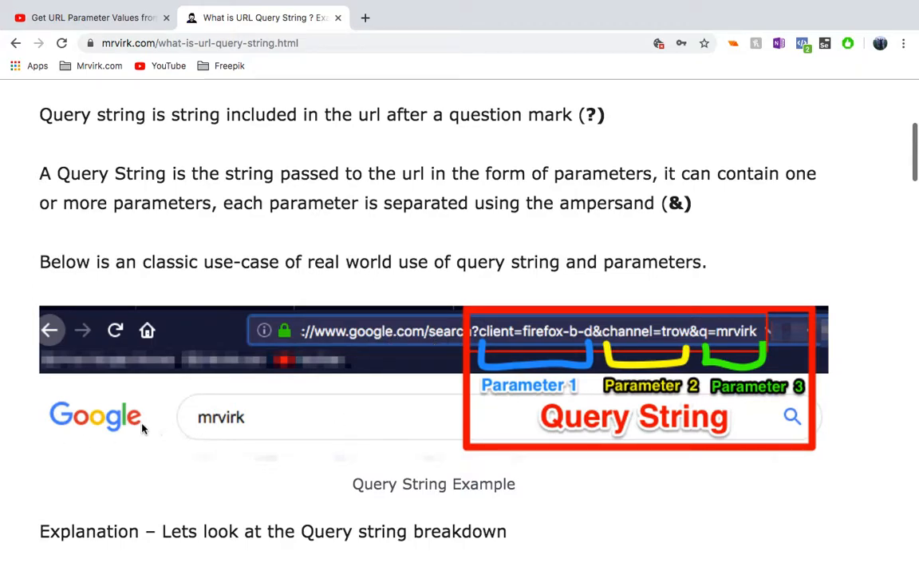
{"action": "mouse_move", "coordinate": [323, 418]}
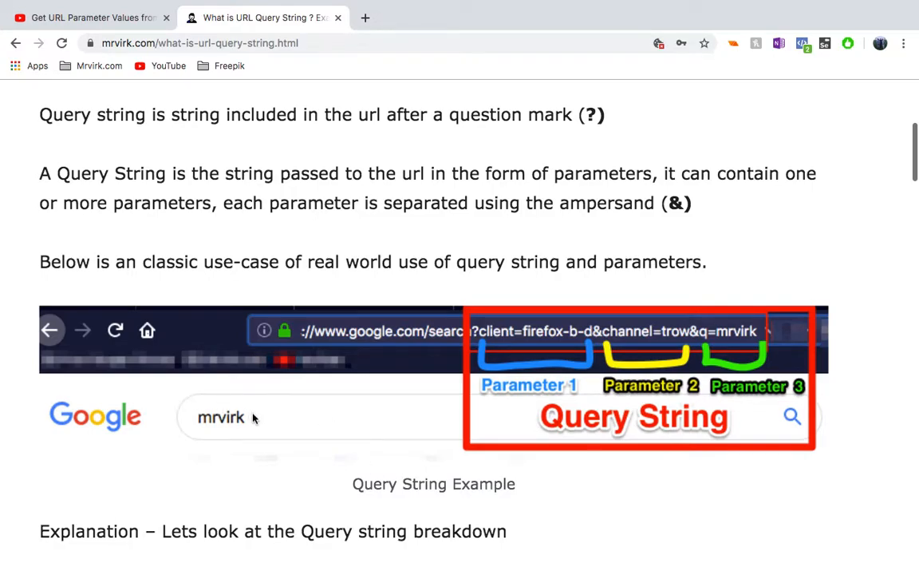
{"action": "mouse_move", "coordinate": [246, 431]}
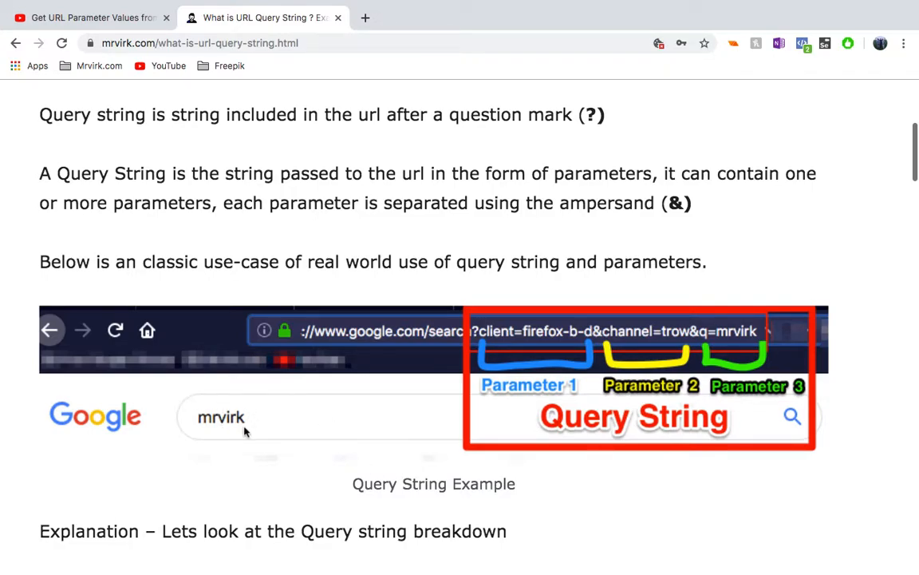
{"action": "mouse_move", "coordinate": [467, 359]}
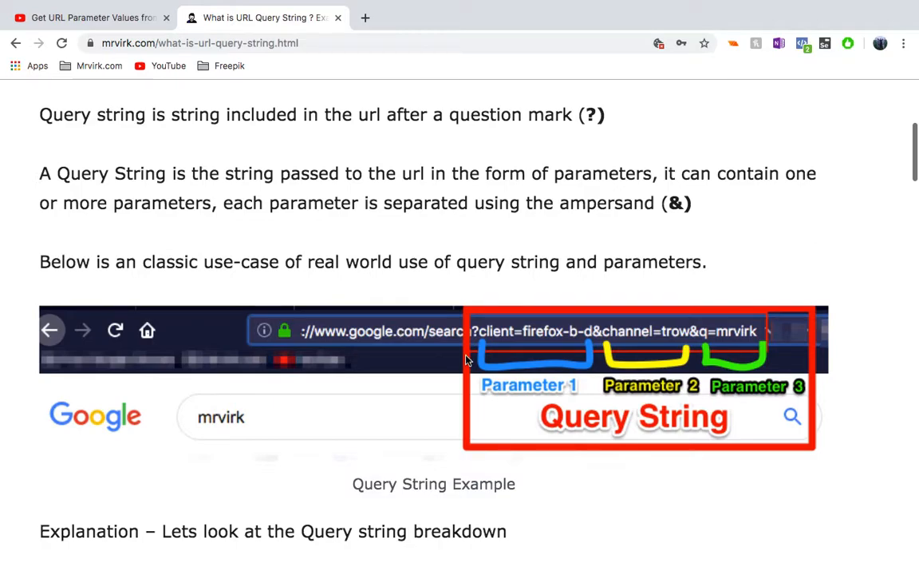
{"action": "mouse_move", "coordinate": [478, 338]}
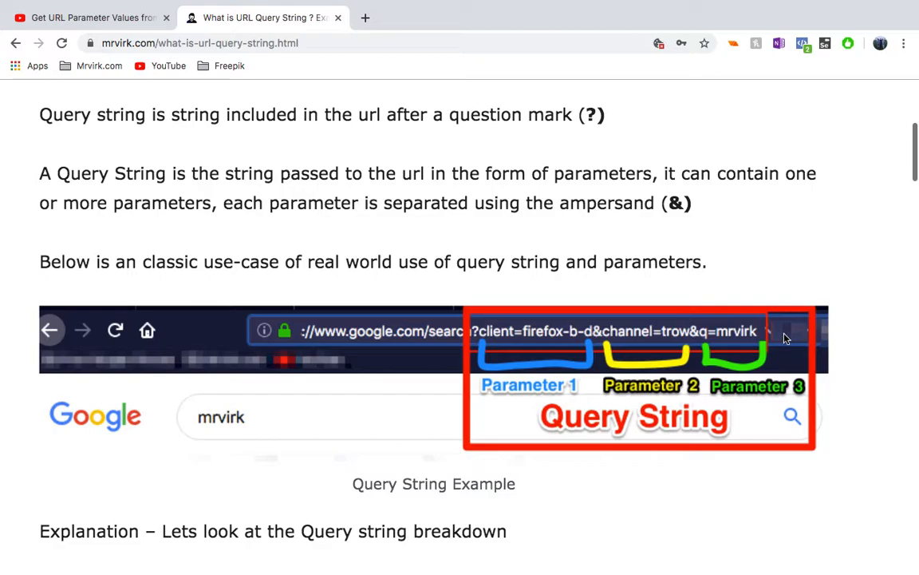
{"action": "mouse_move", "coordinate": [573, 383]}
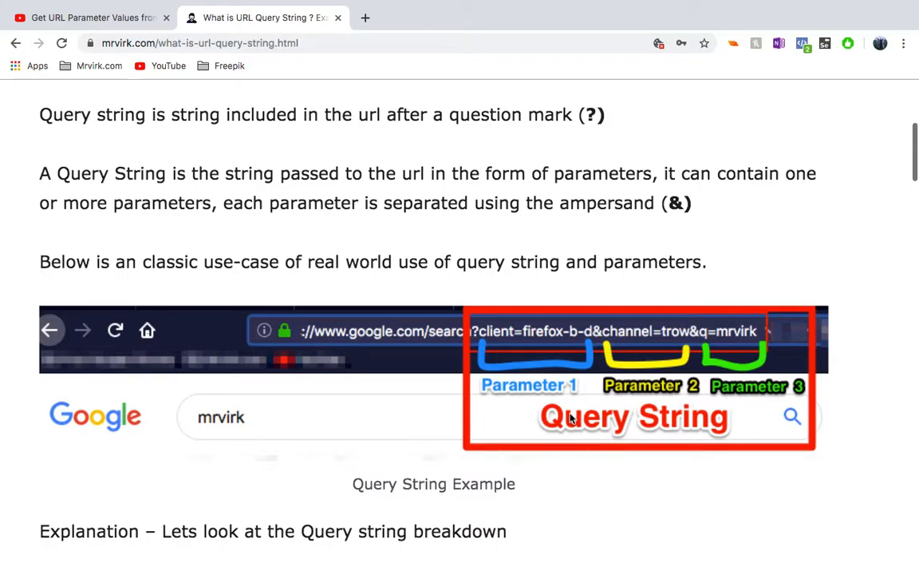
{"action": "mouse_move", "coordinate": [741, 401]}
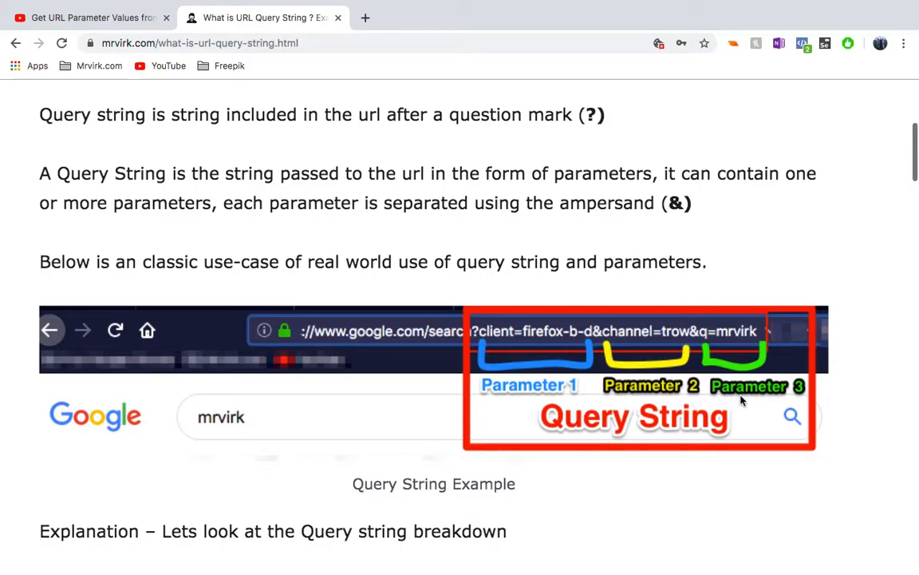
{"action": "mouse_move", "coordinate": [615, 348]}
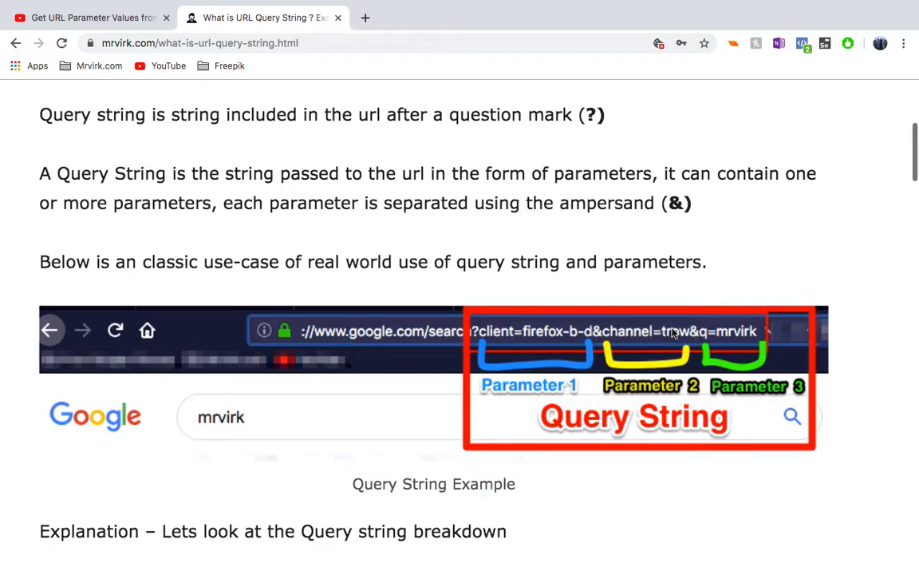
{"action": "mouse_move", "coordinate": [663, 335]}
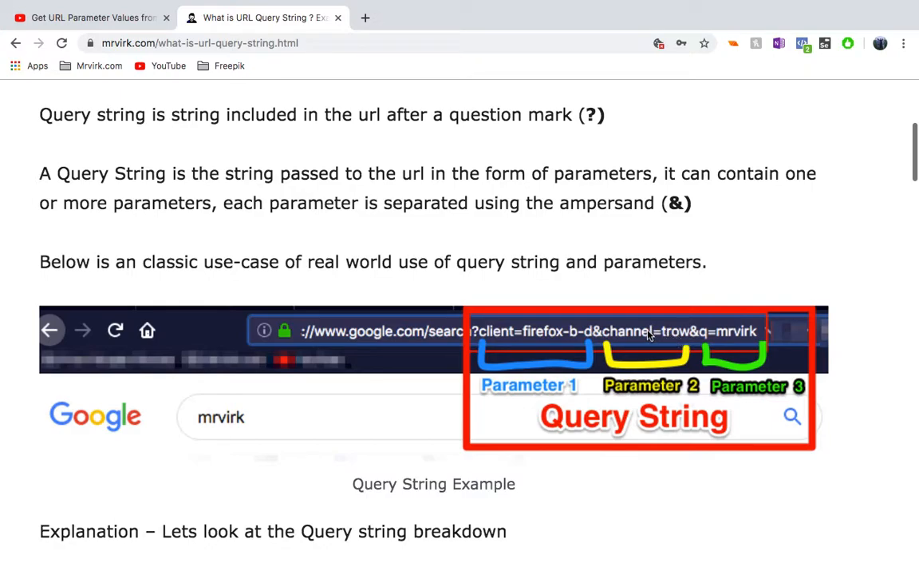
{"action": "mouse_move", "coordinate": [687, 341]}
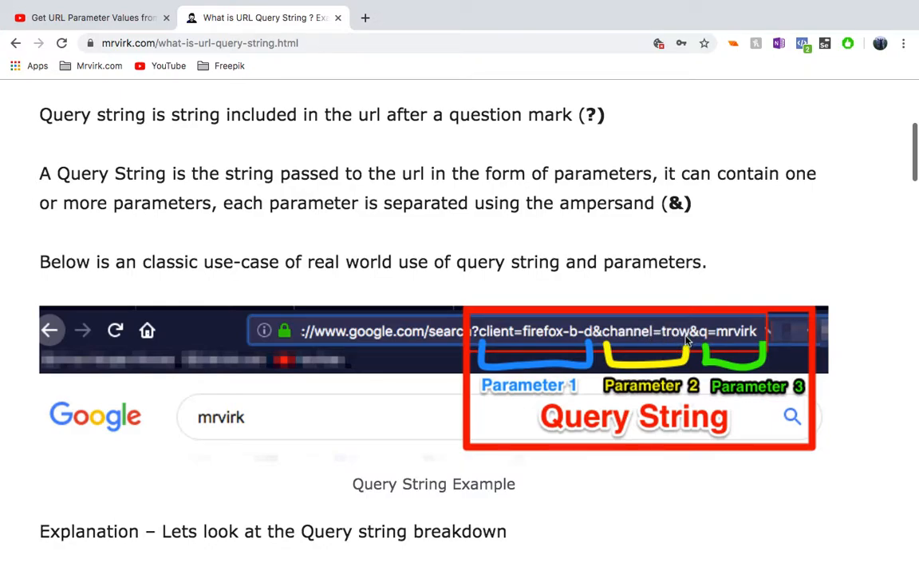
{"action": "mouse_move", "coordinate": [717, 345]}
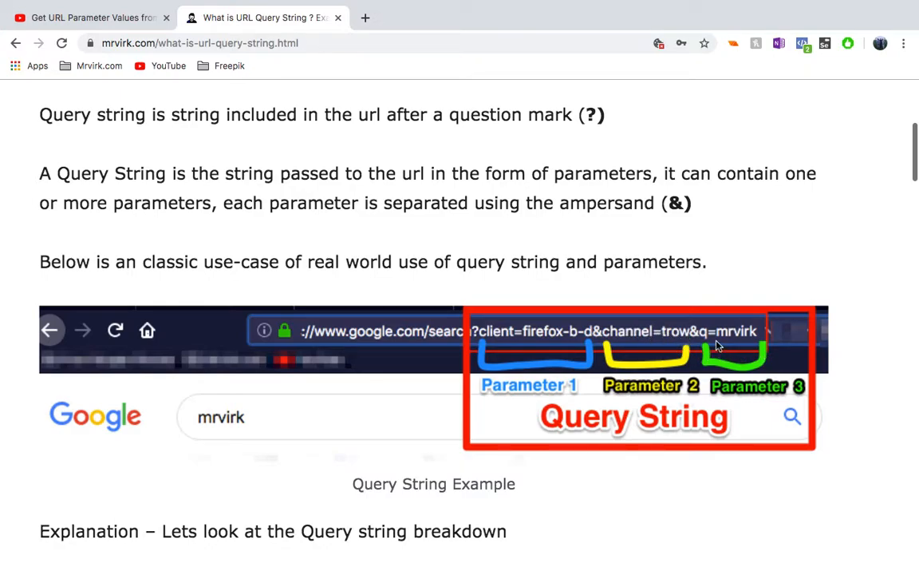
{"action": "mouse_move", "coordinate": [747, 341]}
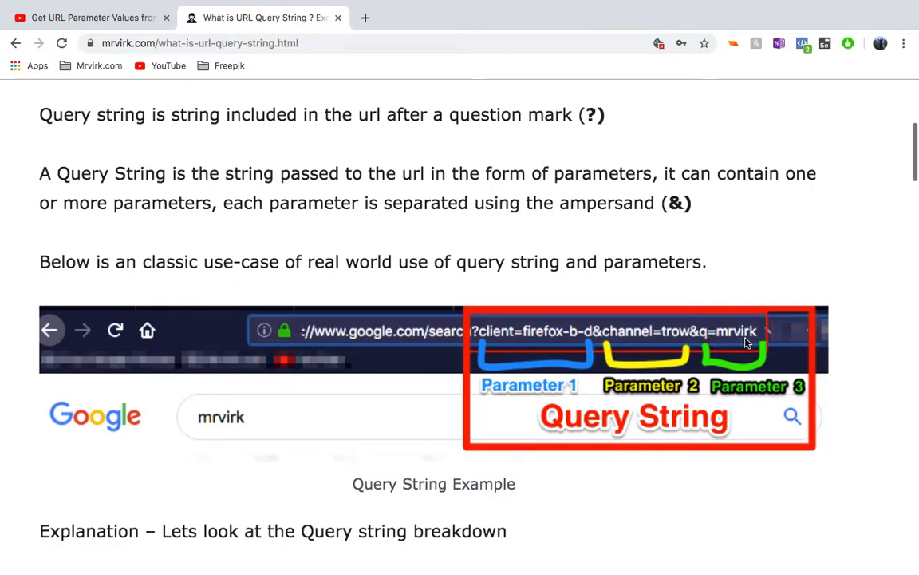
{"action": "mouse_move", "coordinate": [709, 341]}
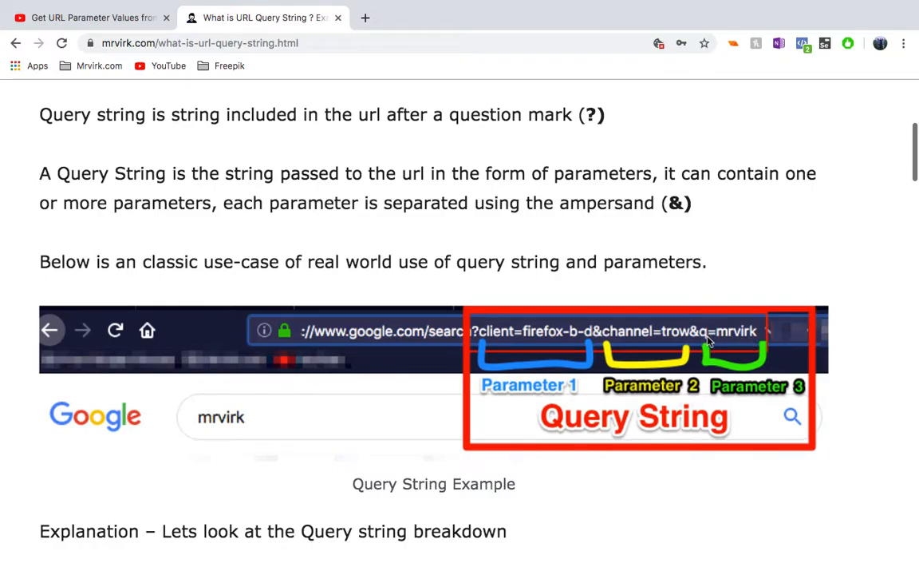
{"action": "mouse_move", "coordinate": [750, 342]}
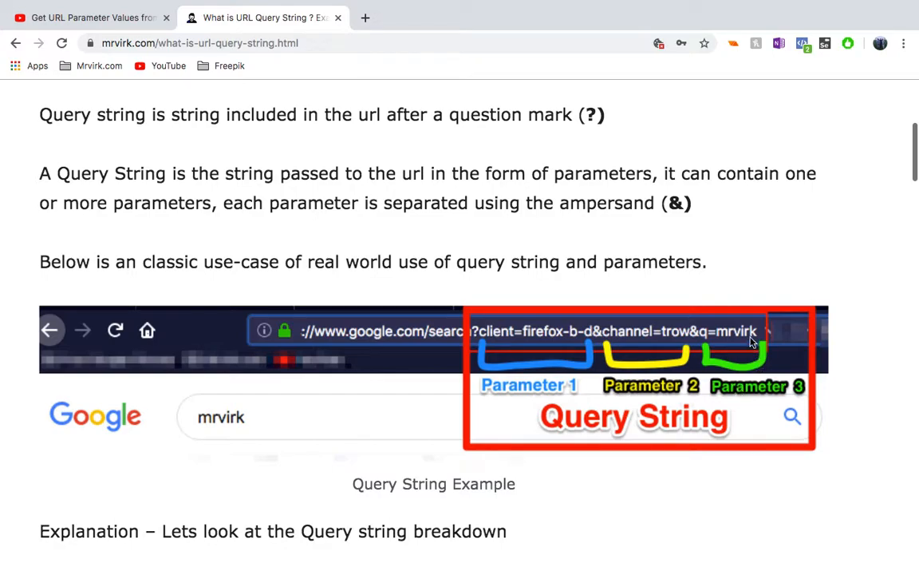
{"action": "mouse_move", "coordinate": [741, 350]}
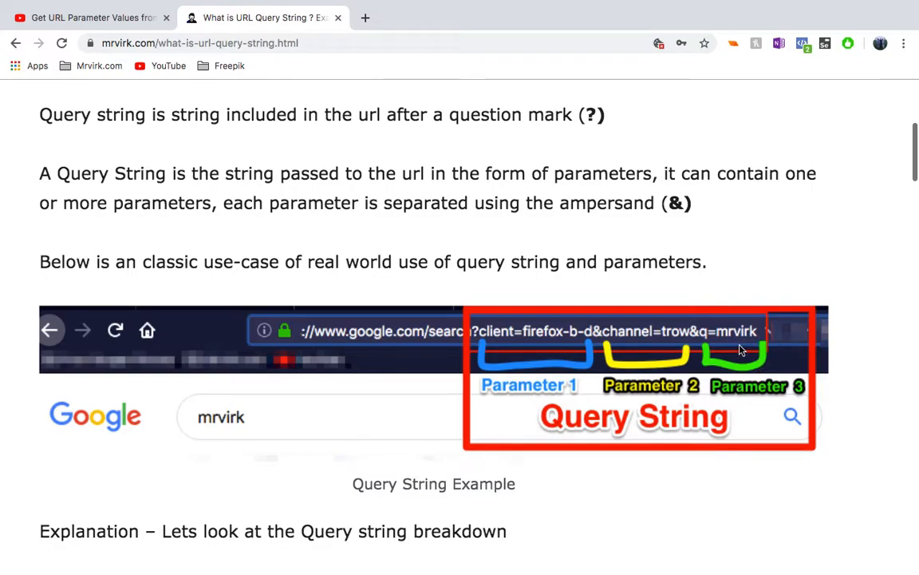
{"action": "mouse_move", "coordinate": [693, 358]}
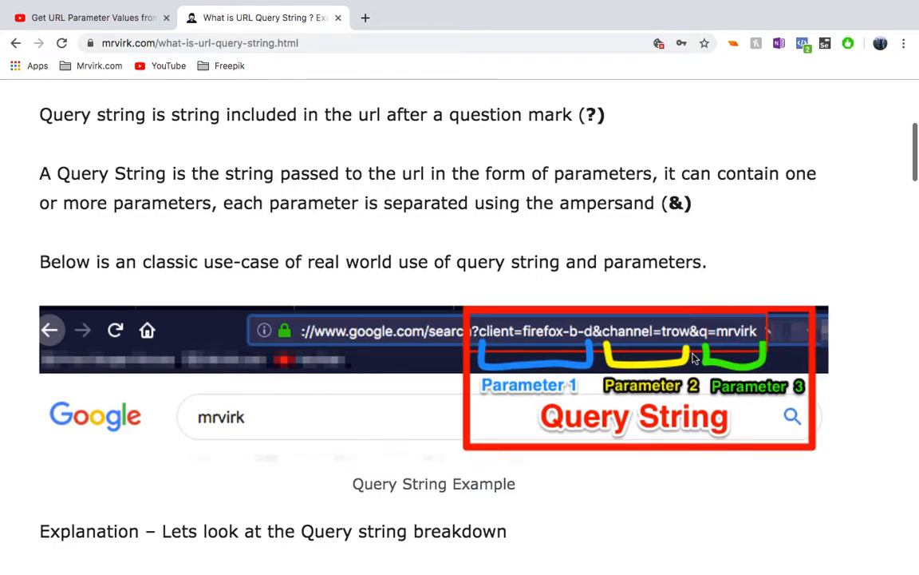
{"action": "scroll", "scroll_direction": "down", "scroll_amount": 3}
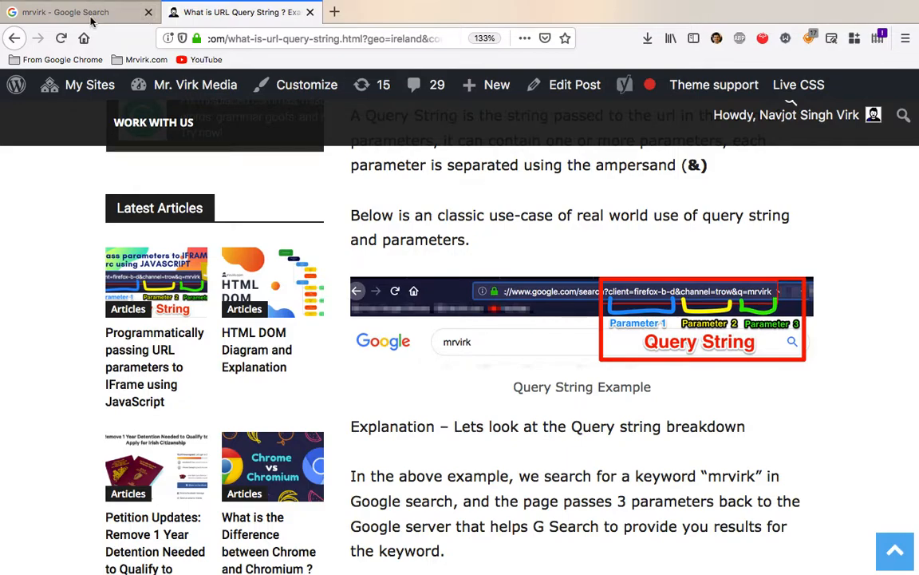
- Run a Google search for mrvirk in a new tab and scroll through the results
{"action": "left_click", "coordinate": [72, 13]}
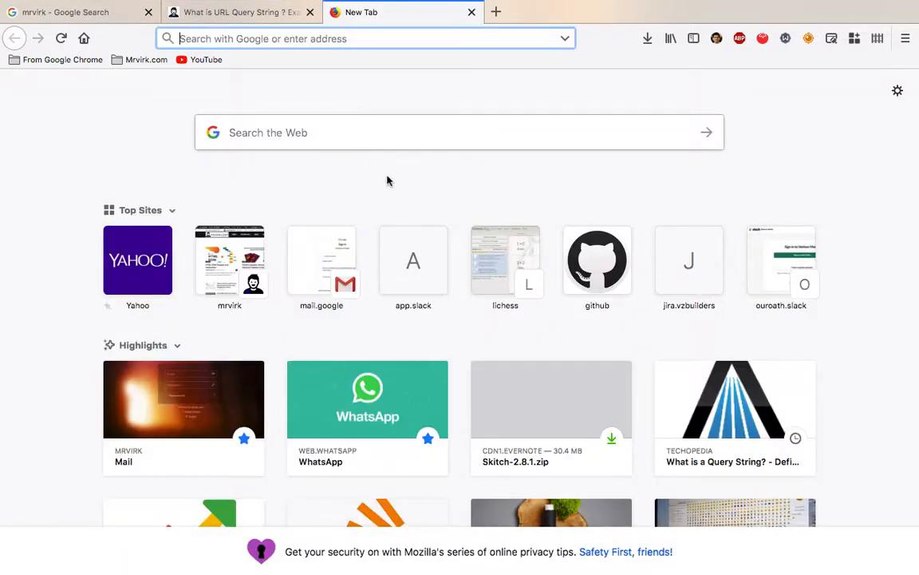
{"action": "left_click", "coordinate": [460, 132]}
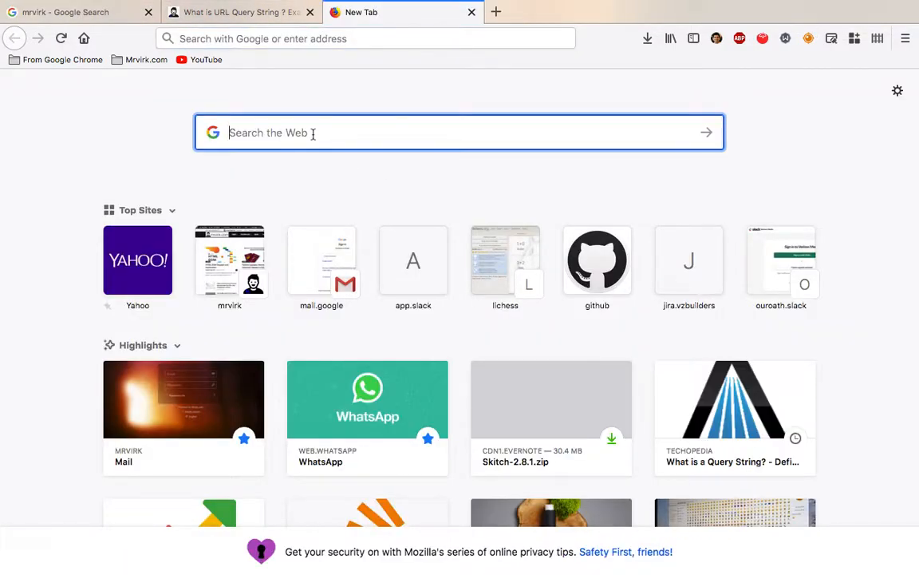
{"action": "type", "text": "mrvirk"}
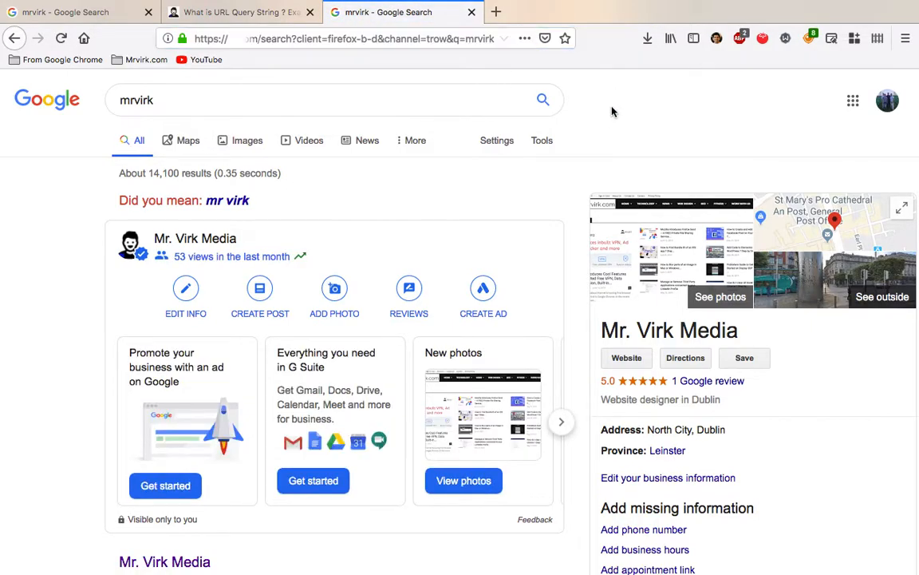
{"action": "scroll", "scroll_direction": "down", "scroll_amount": 3}
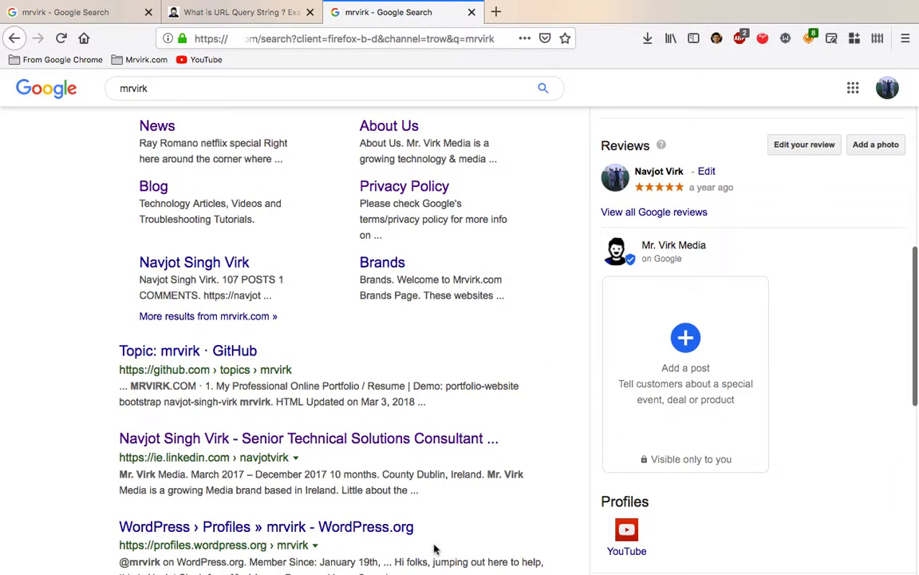
{"action": "scroll", "scroll_direction": "down", "scroll_amount": 3}
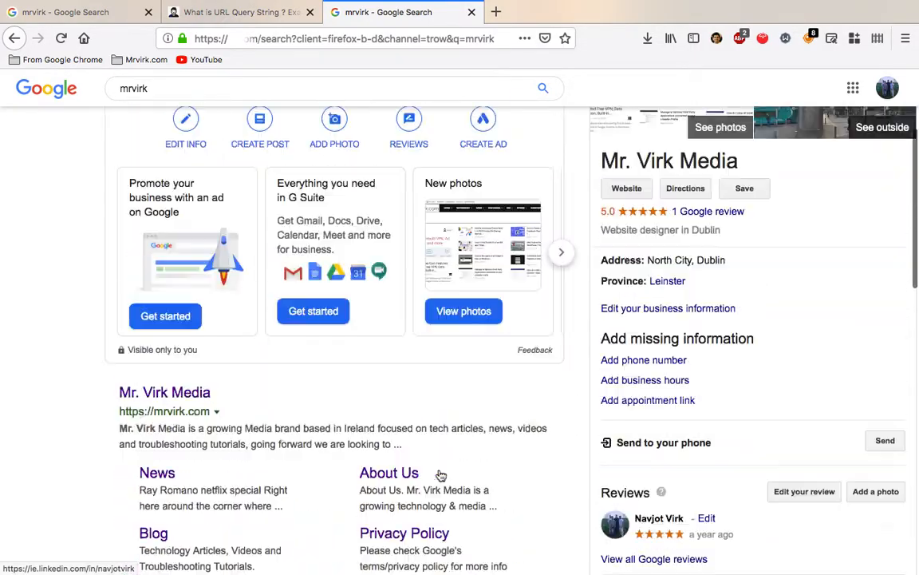
{"action": "scroll", "scroll_direction": "up", "scroll_amount": 3}
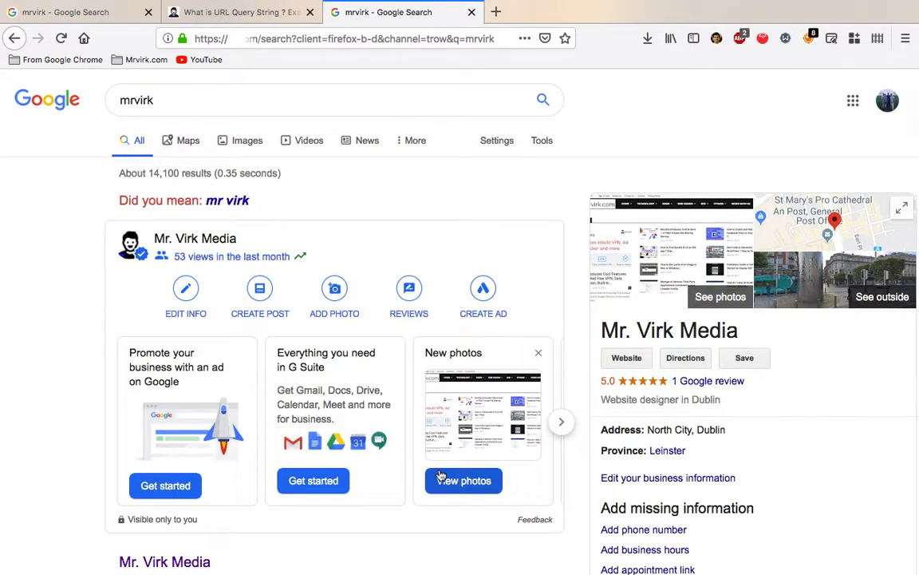
{"action": "mouse_move", "coordinate": [472, 12]}
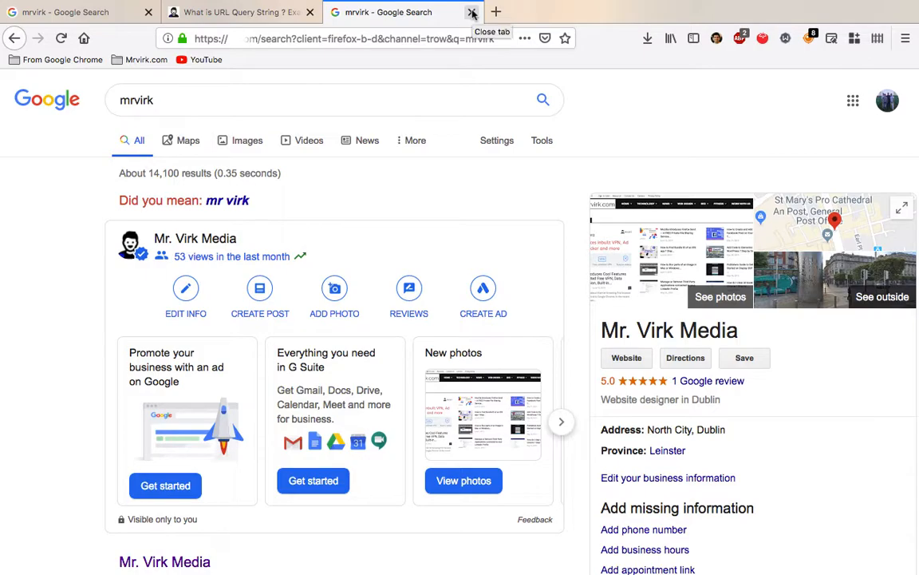
- Close the Google results tab and return to the query string article
{"action": "left_click", "coordinate": [240, 13]}
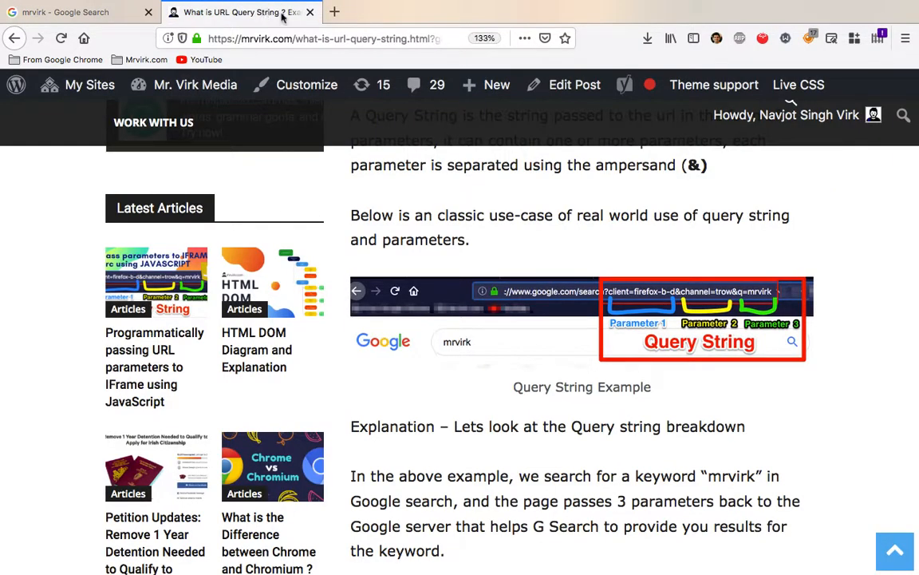
{"action": "left_click", "coordinate": [415, 38]}
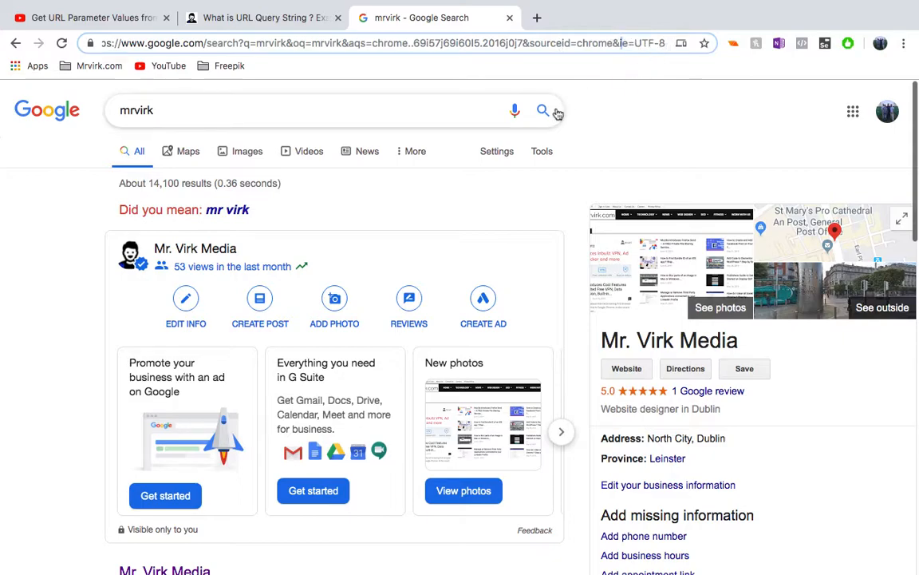
- Scroll Chrome's Google results for mrvirk with their parameterised address
{"action": "scroll", "scroll_direction": "down", "scroll_amount": 3}
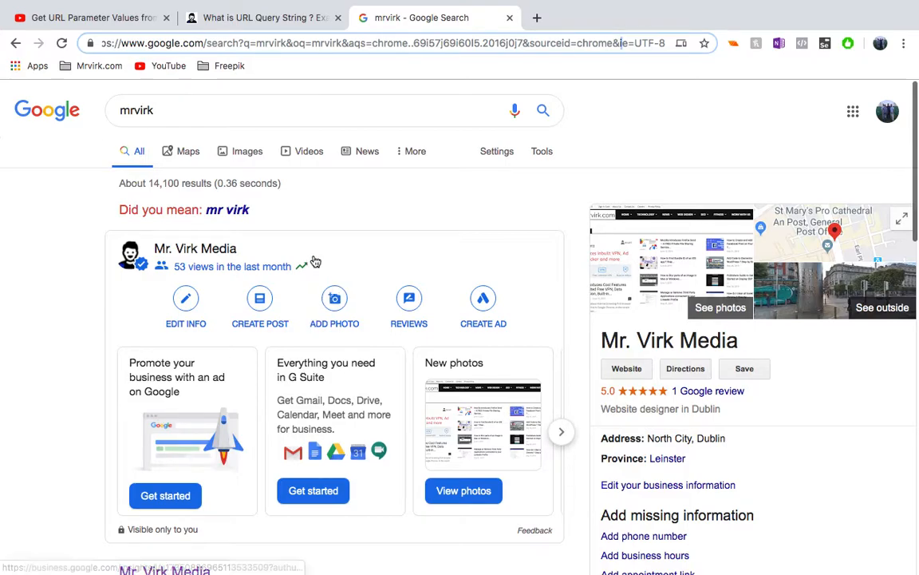
{"action": "mouse_move", "coordinate": [289, 135]}
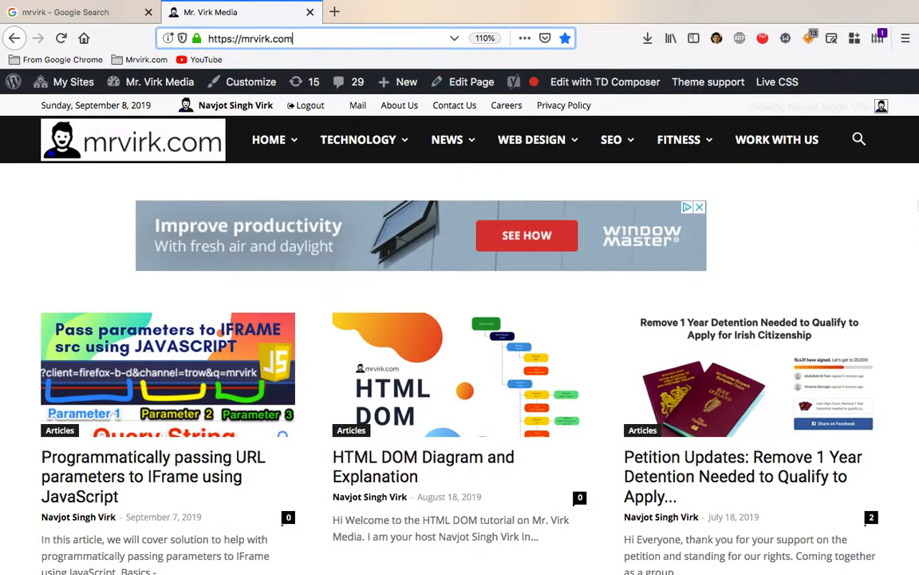
- Search the mrvirk.com site for dom, loading results at ?s=dom
{"action": "left_click", "coordinate": [858, 139]}
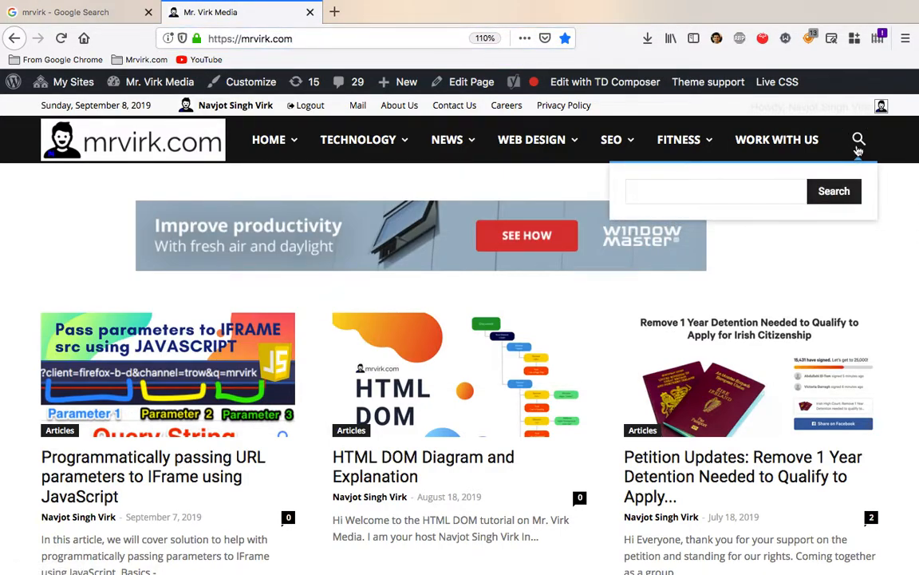
{"action": "left_click", "coordinate": [715, 192]}
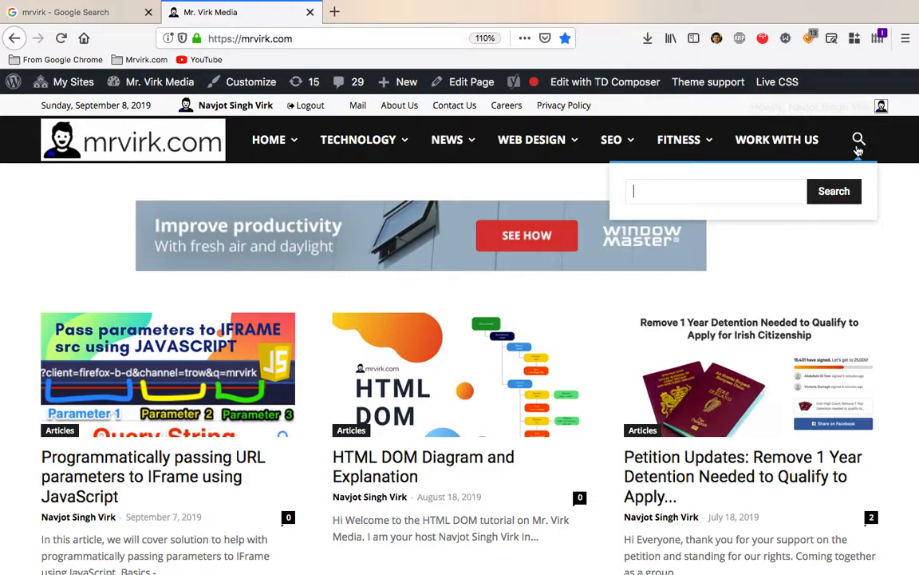
{"action": "mouse_move", "coordinate": [479, 479]}
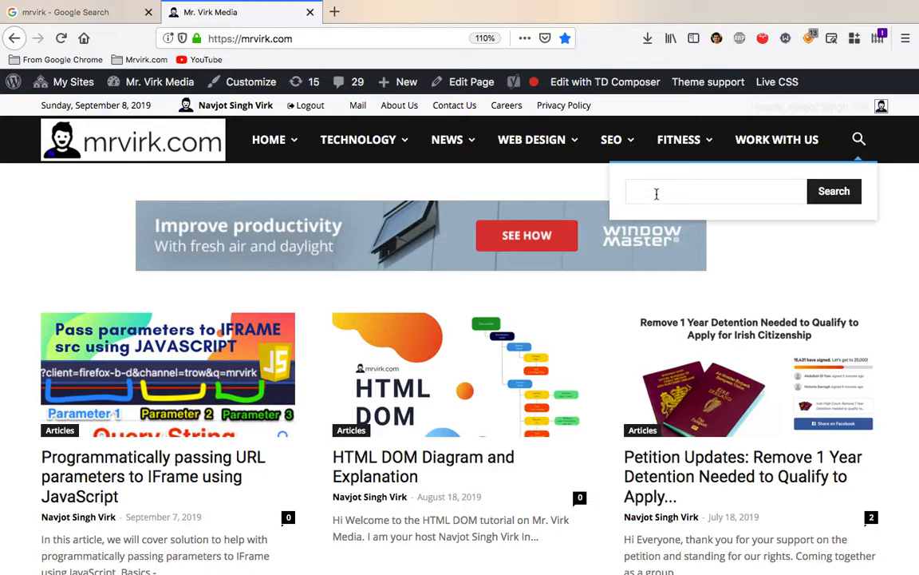
{"action": "type", "text": "dom"}
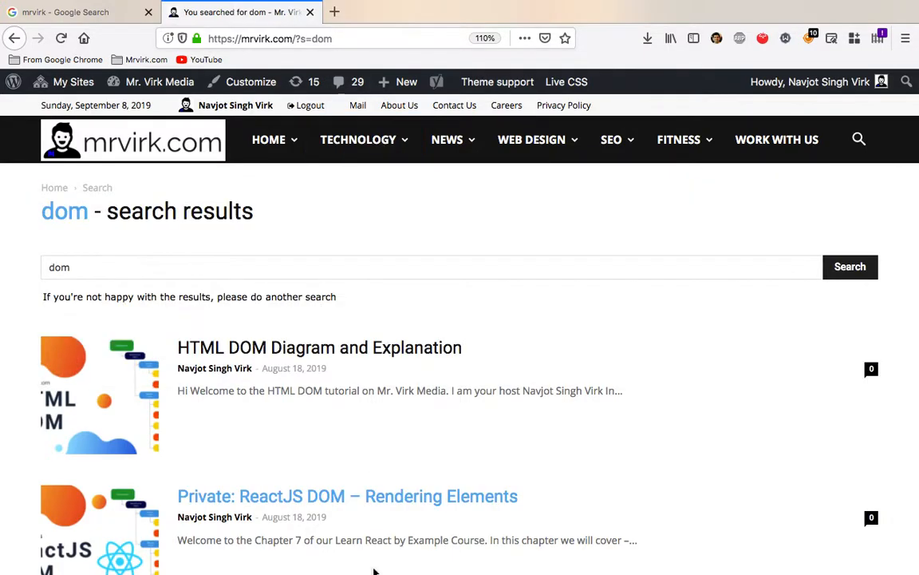
- Scroll through the dom search results and return to the mrvirk.com home page
{"action": "scroll", "scroll_direction": "down", "scroll_amount": 3}
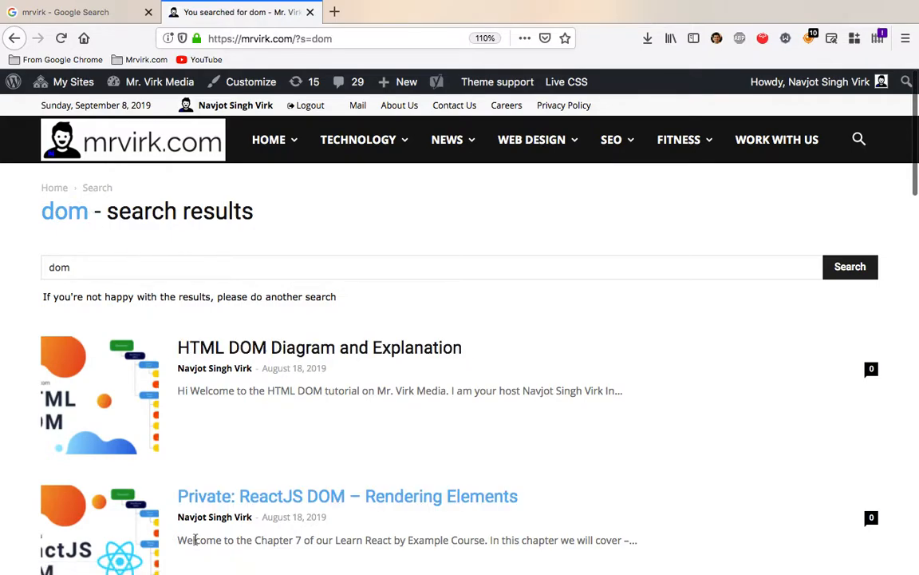
{"action": "scroll", "scroll_direction": "down", "scroll_amount": 3}
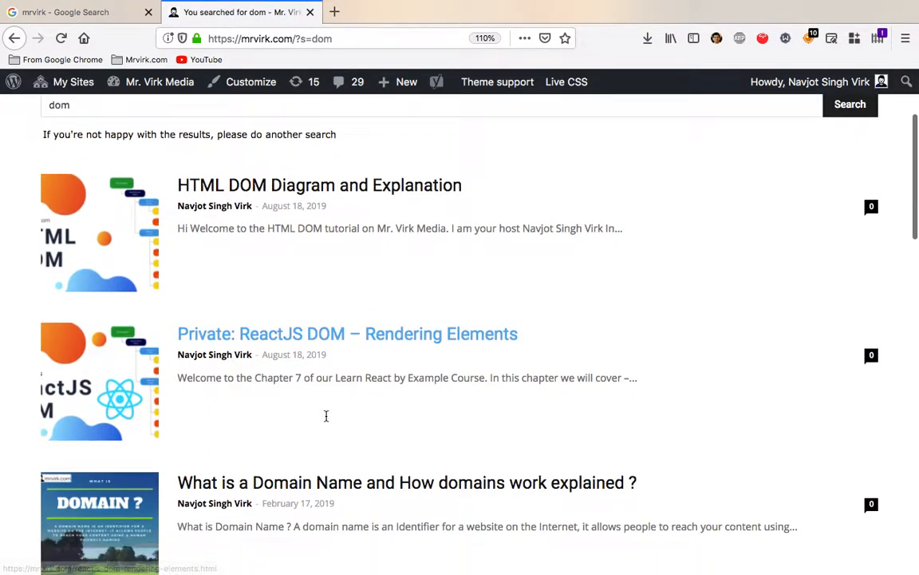
{"action": "scroll", "scroll_direction": "down", "scroll_amount": 3}
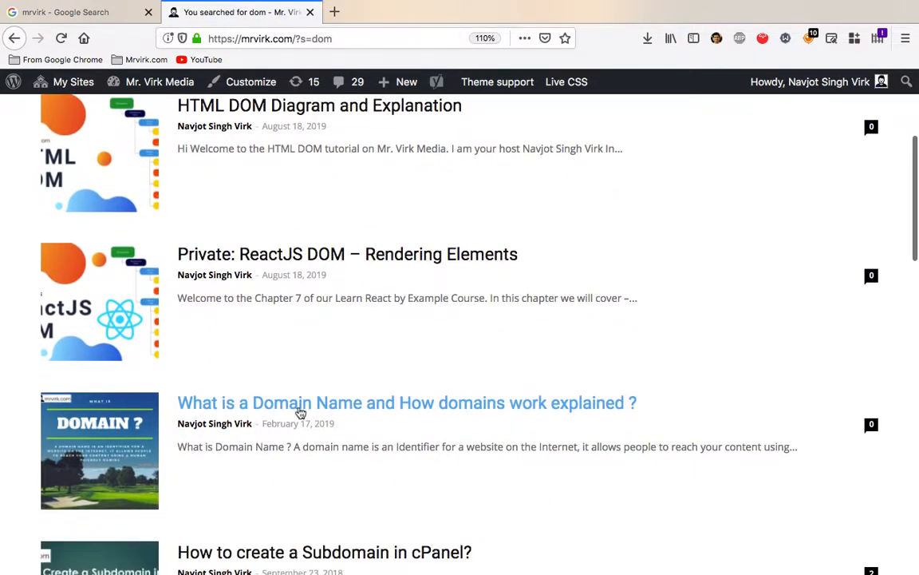
{"action": "scroll", "scroll_direction": "down", "scroll_amount": 3}
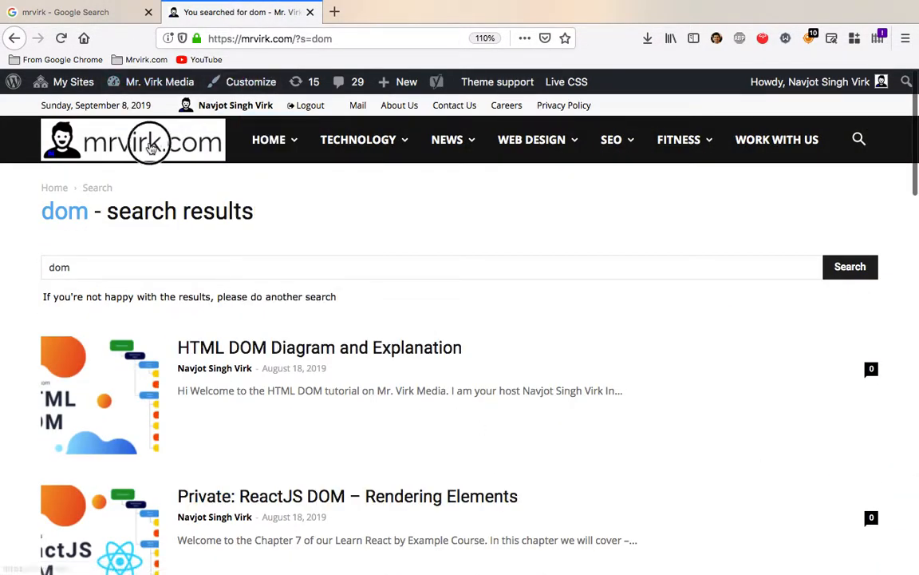
{"action": "left_click", "coordinate": [134, 141]}
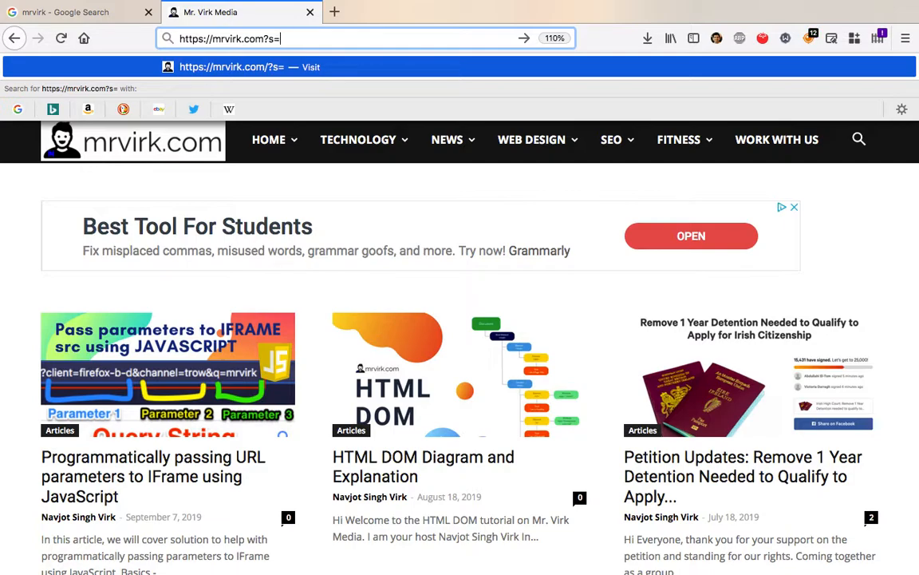
- Load mrvirk.com search results for react via ?s=react in the address and scroll them
{"action": "type", "text": "react"}
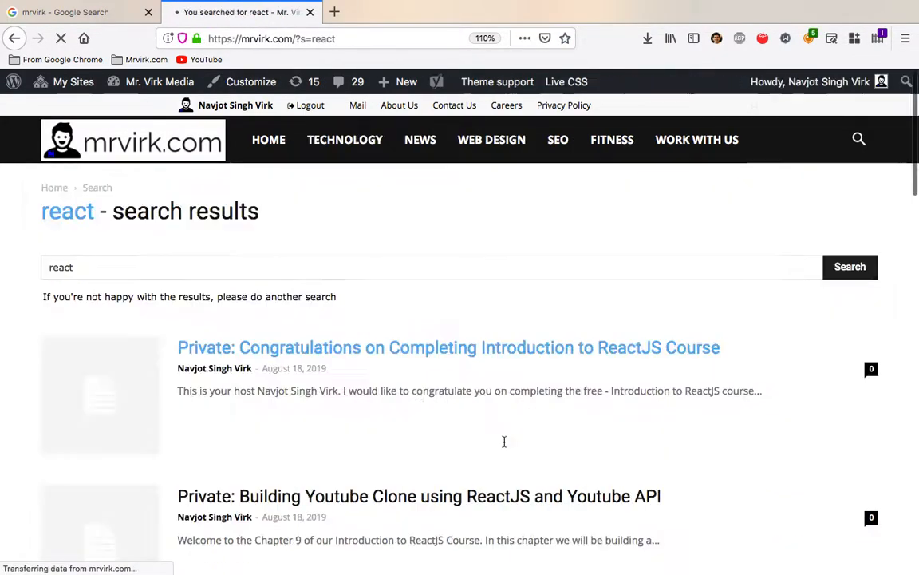
{"action": "scroll", "scroll_direction": "down", "scroll_amount": 3}
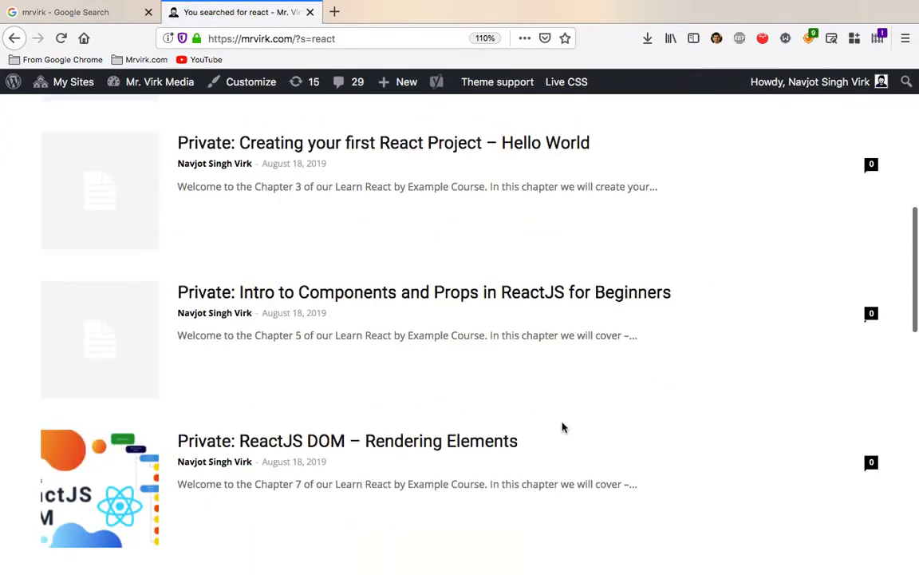
{"action": "scroll", "scroll_direction": "down", "scroll_amount": 3}
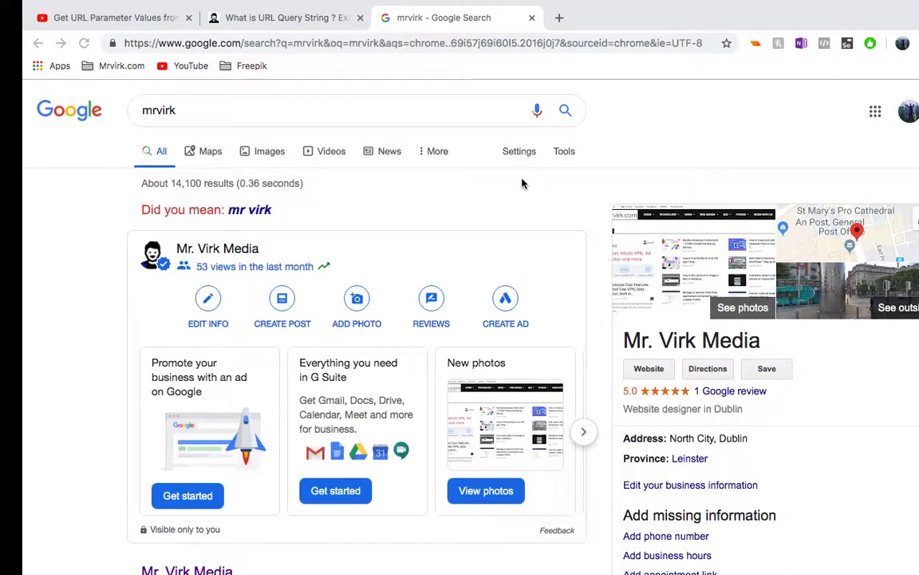
- View the ad manager page's HTML source in its own tab and return to the ad page
{"action": "left_click", "coordinate": [558, 18]}
{"action": "type", "text": "ads.mrvirk.com/?geo=uk&size=300x250"}
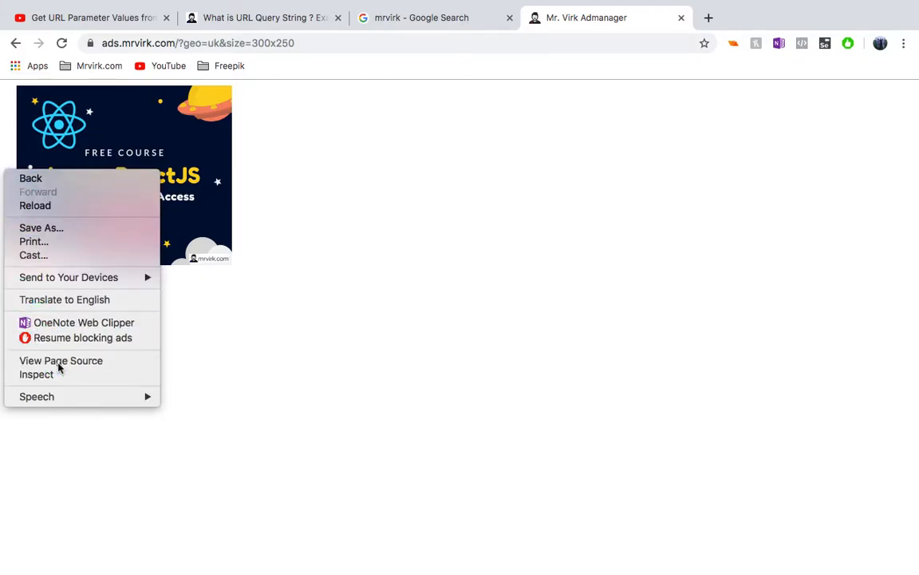
{"action": "left_click", "coordinate": [61, 360]}
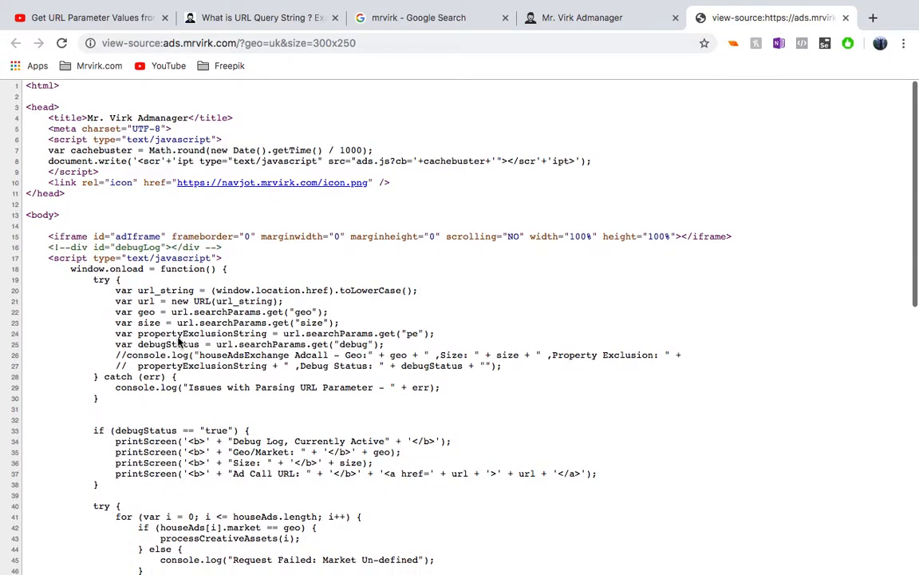
{"action": "mouse_move", "coordinate": [437, 306]}
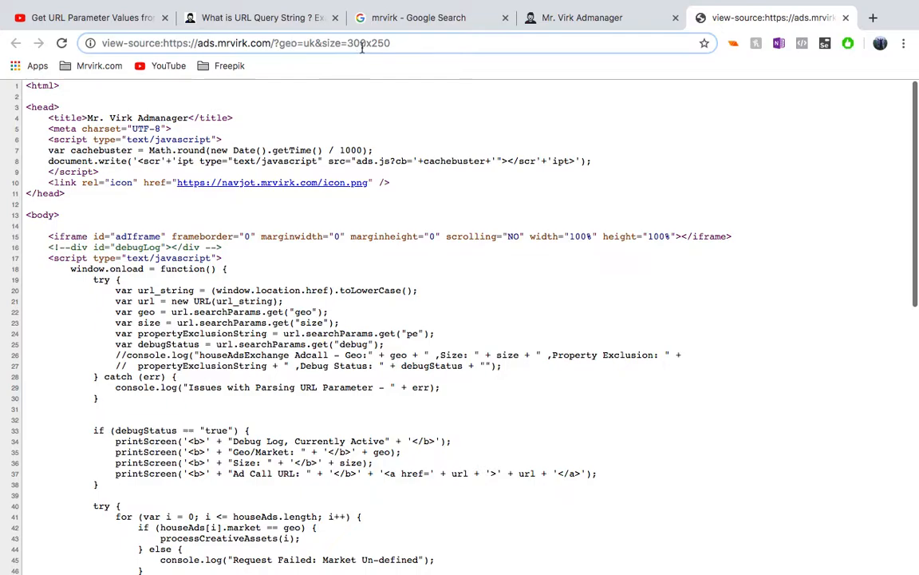
{"action": "left_click", "coordinate": [581, 18]}
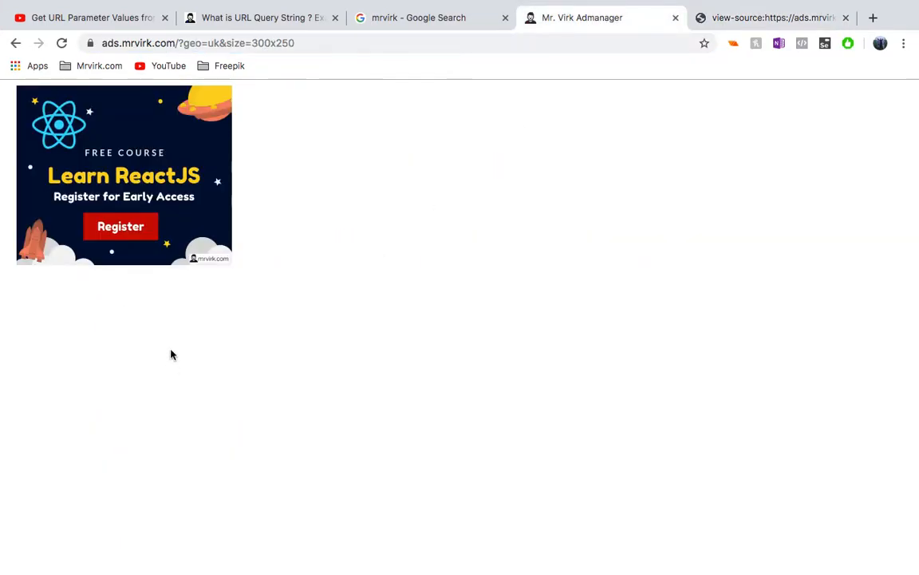
- Change the ad URL's size parameter to 300x600 and then 728x90 to load those ads
{"action": "left_click", "coordinate": [61, 43]}
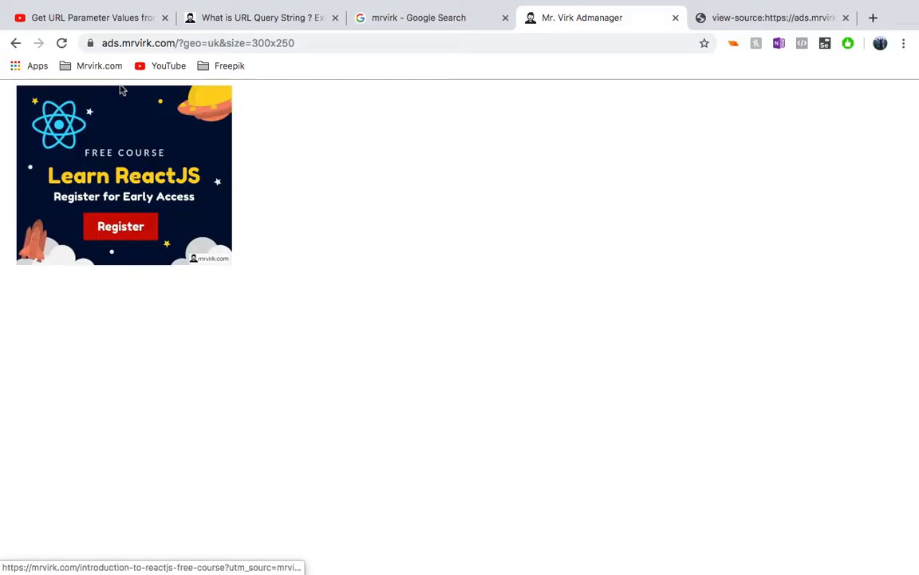
{"action": "left_click", "coordinate": [60, 43]}
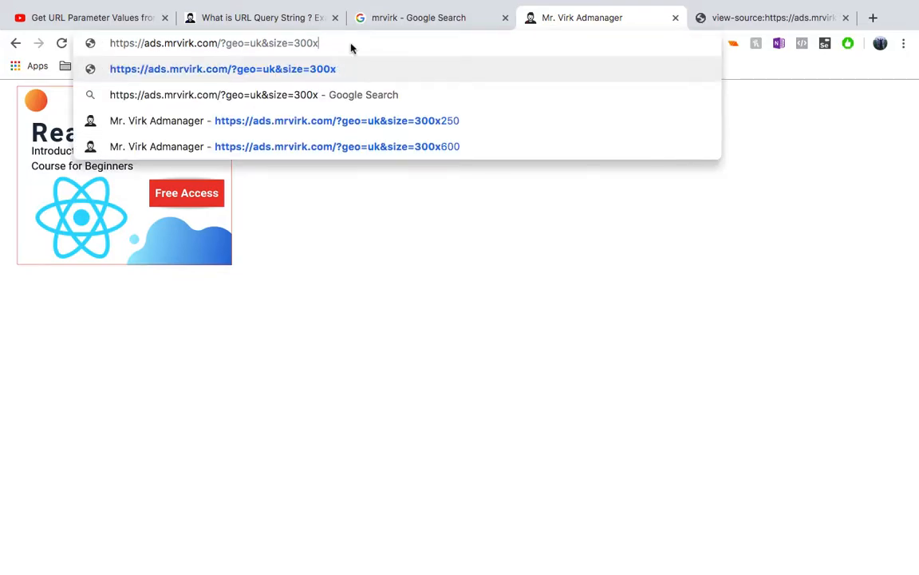
{"action": "left_click", "coordinate": [337, 147]}
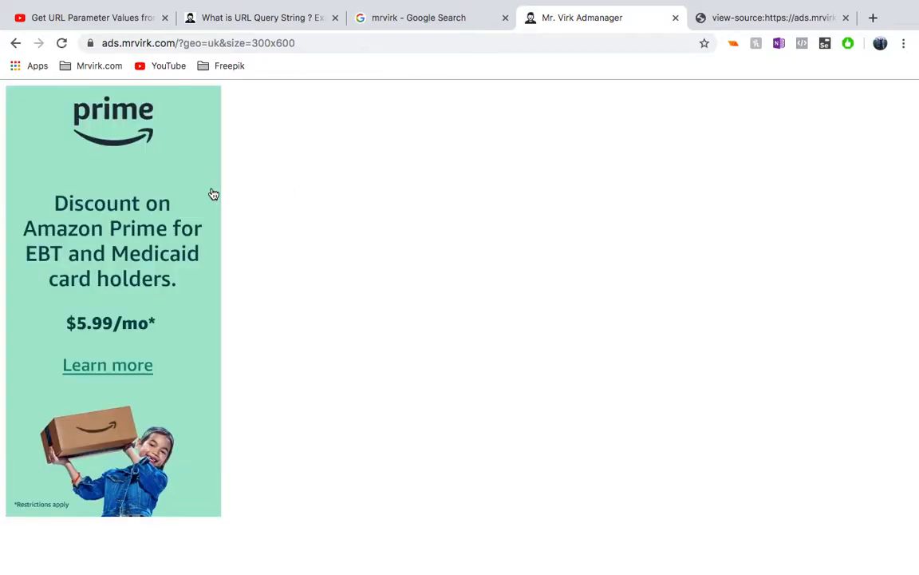
{"action": "left_click", "coordinate": [253, 43]}
{"action": "type", "text": "728x9"}
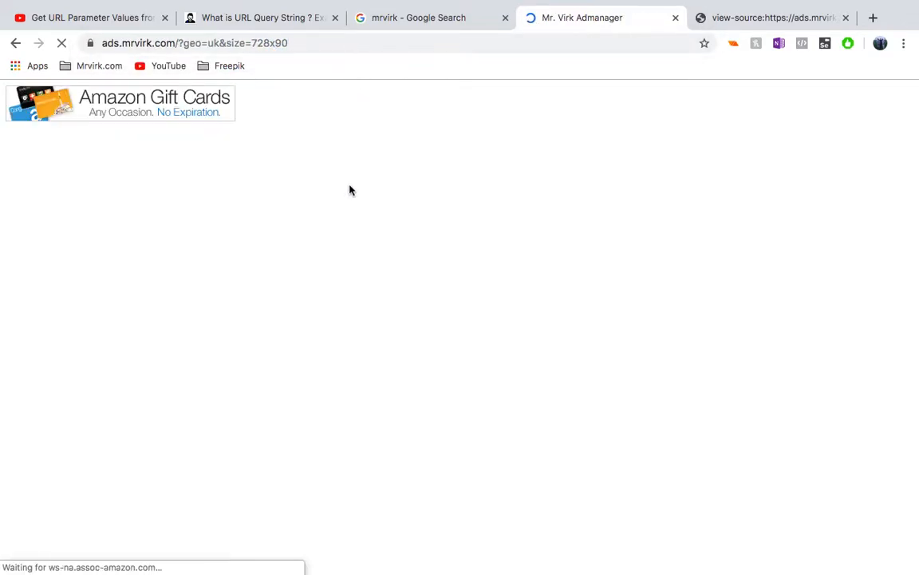
{"action": "left_click", "coordinate": [62, 43]}
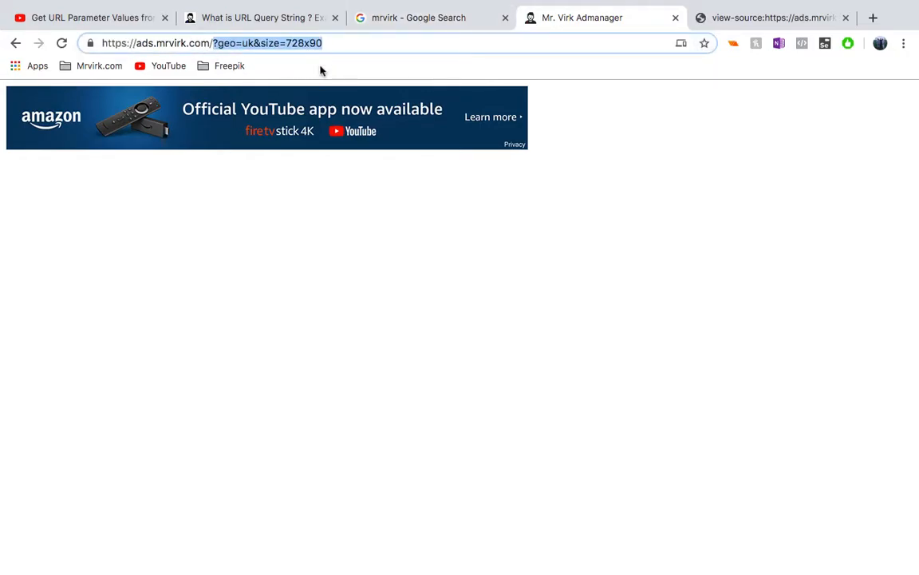
- Highlight the geo=uk and size parts of the ad address, then switch to the YouTube tutorial
{"action": "left_click", "coordinate": [211, 43]}
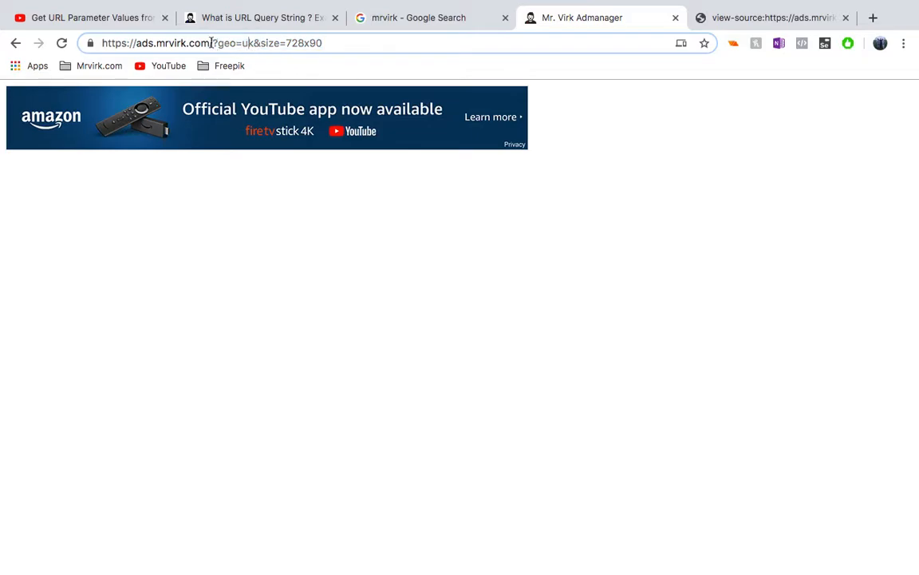
{"action": "double_click", "coordinate": [231, 44]}
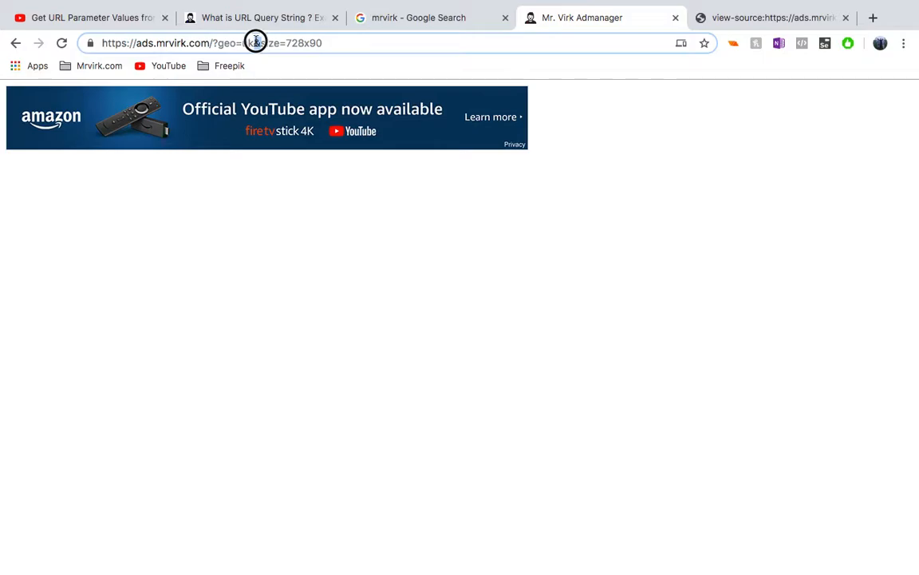
{"action": "left_click", "coordinate": [257, 43]}
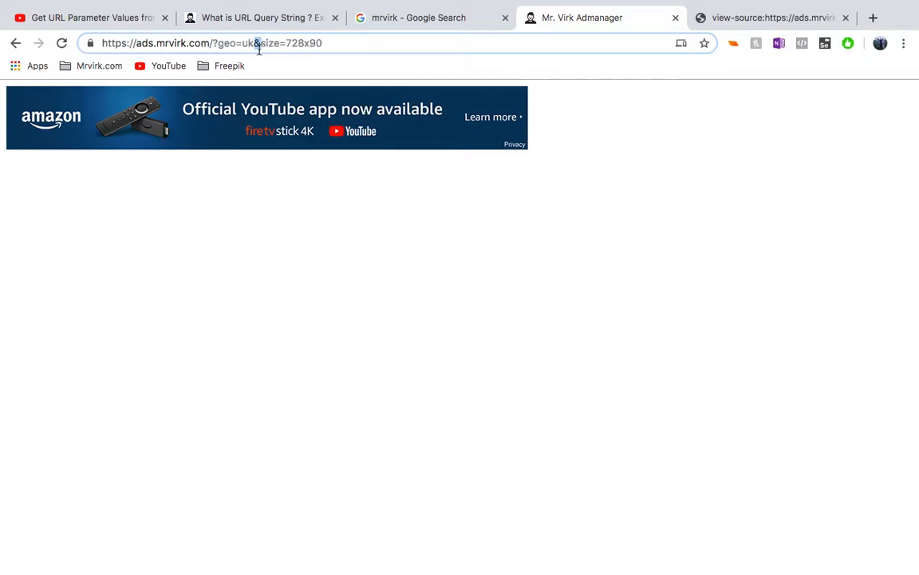
{"action": "double_click", "coordinate": [227, 43]}
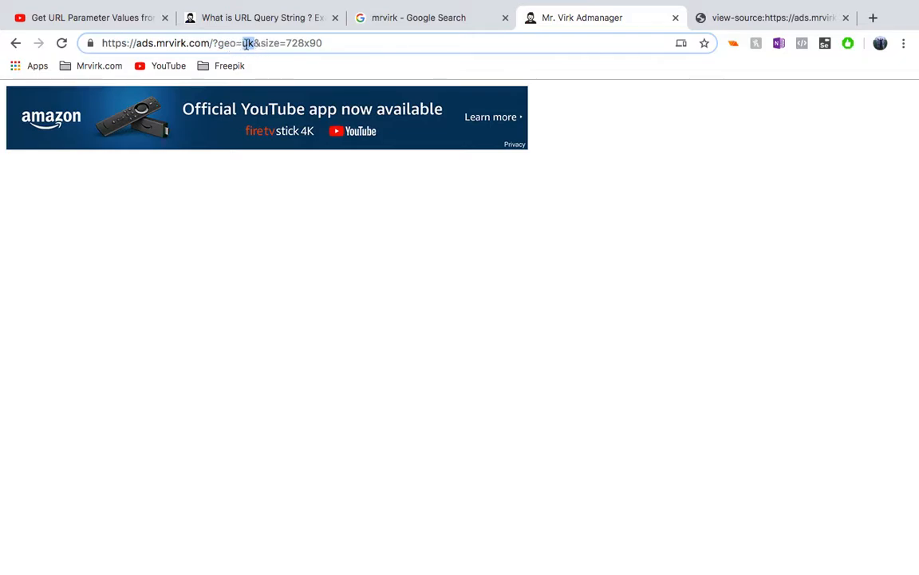
{"action": "left_click", "coordinate": [89, 17]}
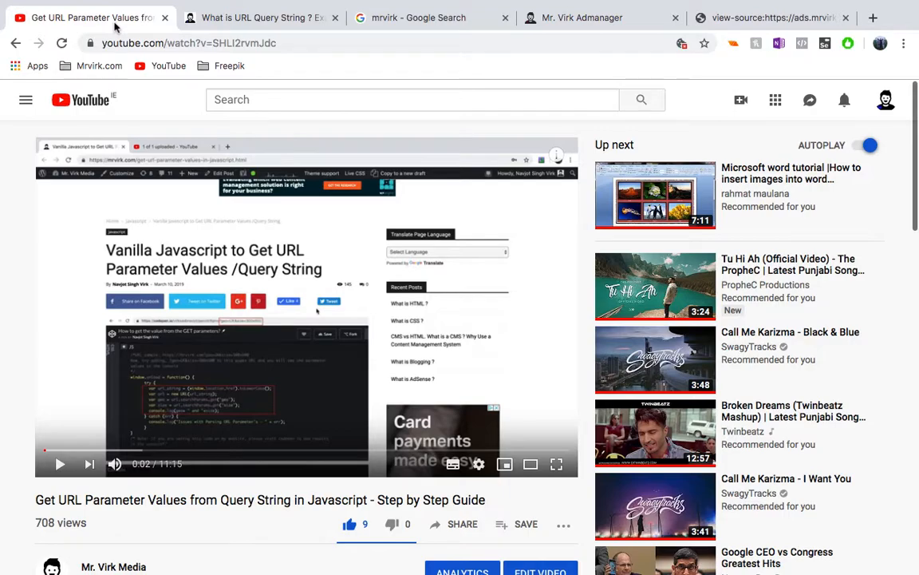
{"action": "mouse_move", "coordinate": [143, 536]}
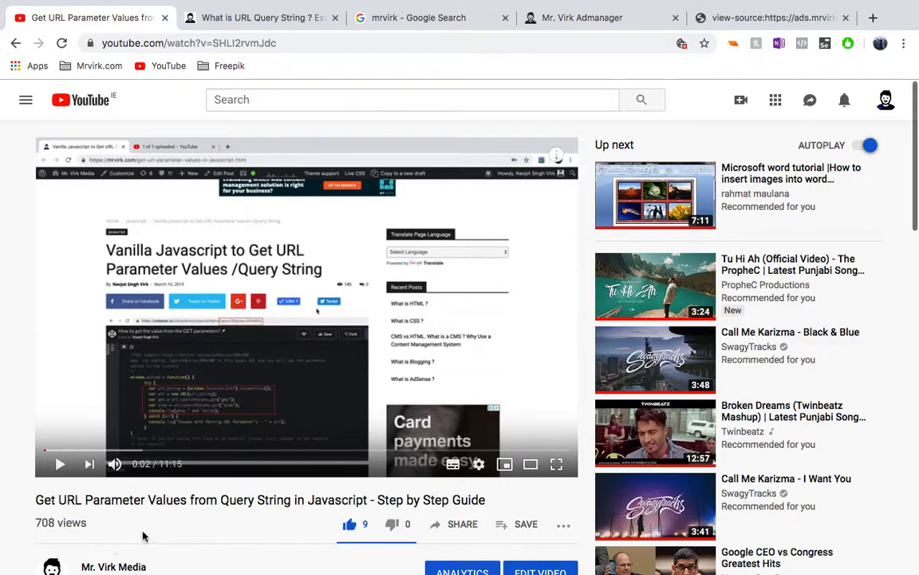
- Reach the video description and follow its Full Article link to the JavaScript URL-parameters article
{"action": "scroll", "scroll_direction": "down", "scroll_amount": 3}
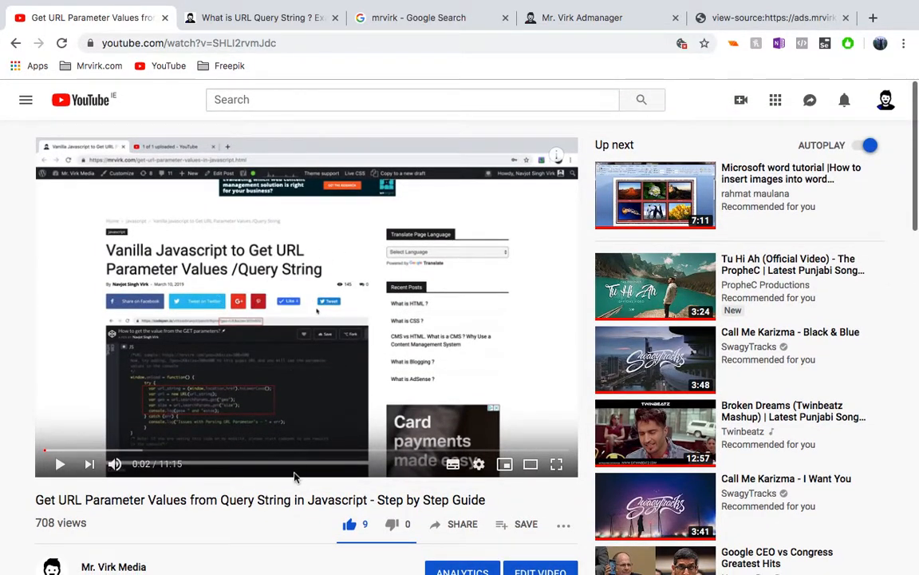
{"action": "scroll", "scroll_direction": "down", "scroll_amount": 3}
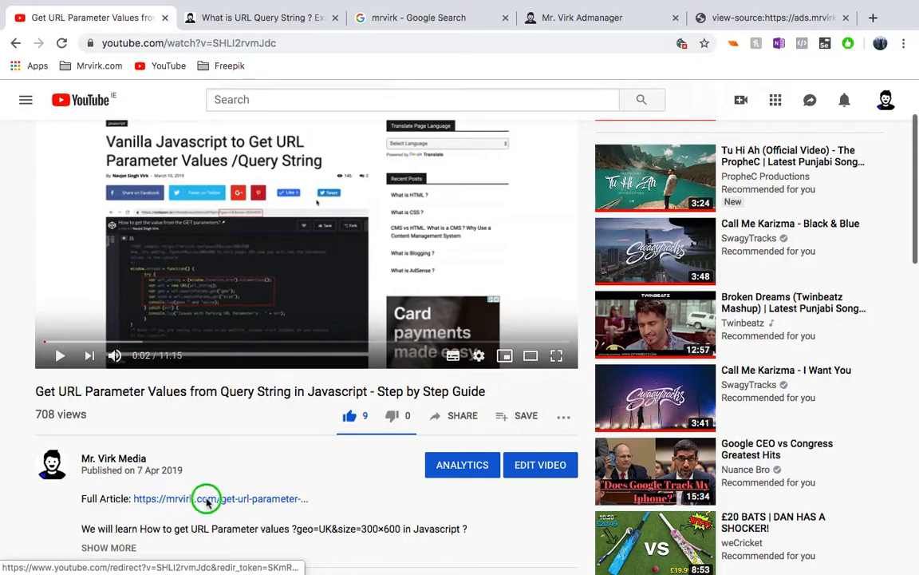
{"action": "left_click", "coordinate": [220, 498]}
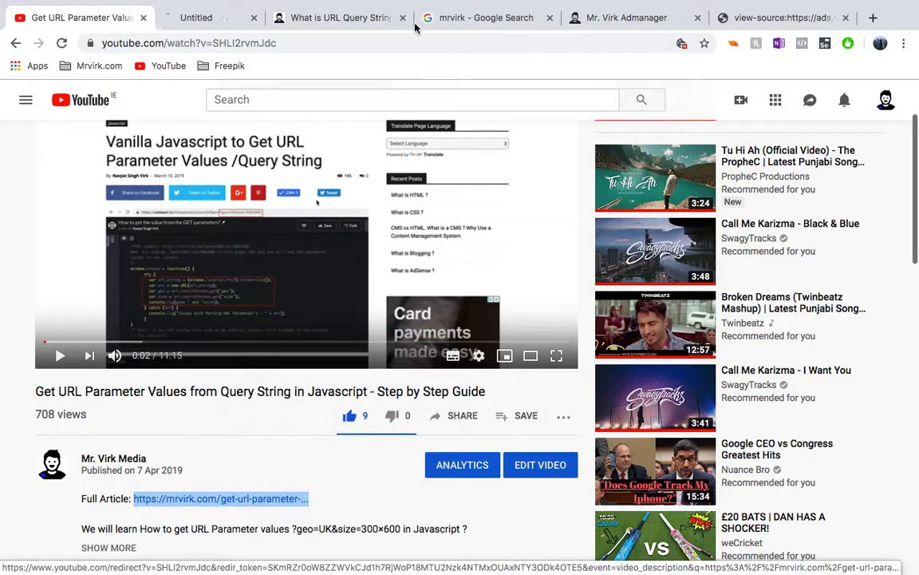
{"action": "left_click", "coordinate": [220, 498]}
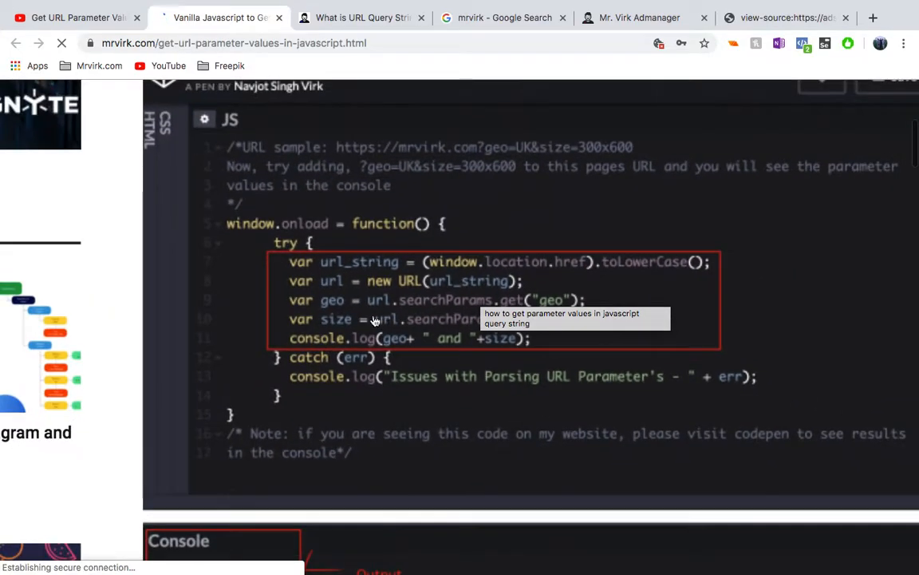
{"action": "mouse_move", "coordinate": [526, 402]}
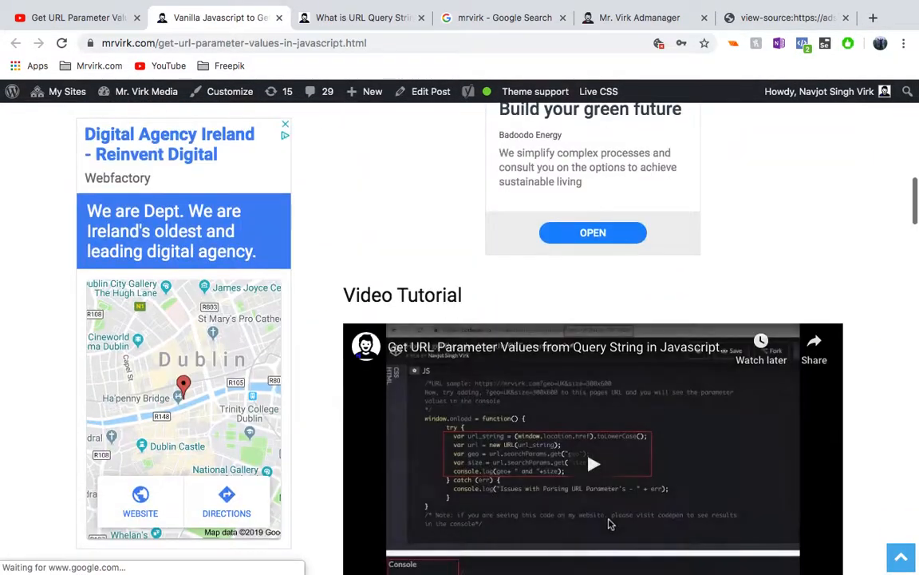
- Review the article's solution code and video, then return to the 'What is URL Query String' article
{"action": "scroll", "scroll_direction": "down", "scroll_amount": 3}
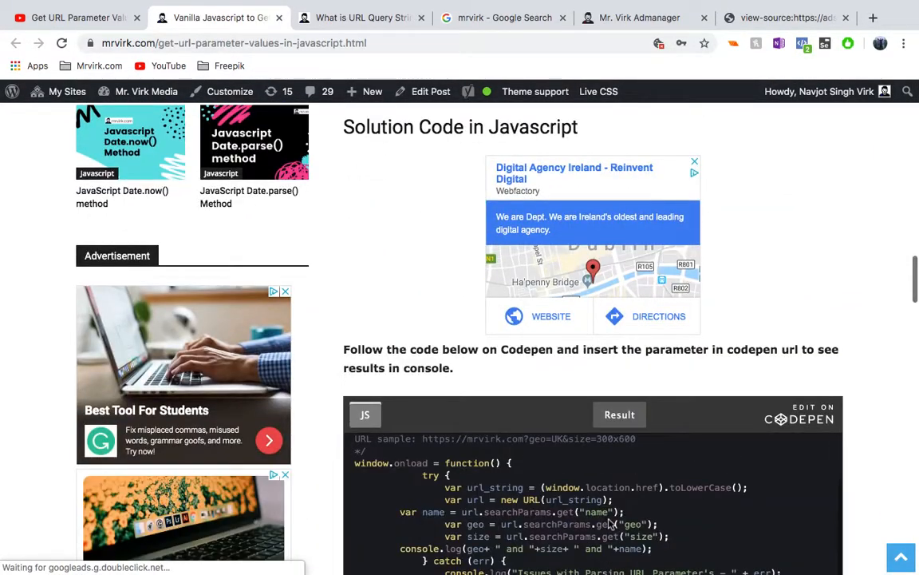
{"action": "scroll", "scroll_direction": "down", "scroll_amount": 3}
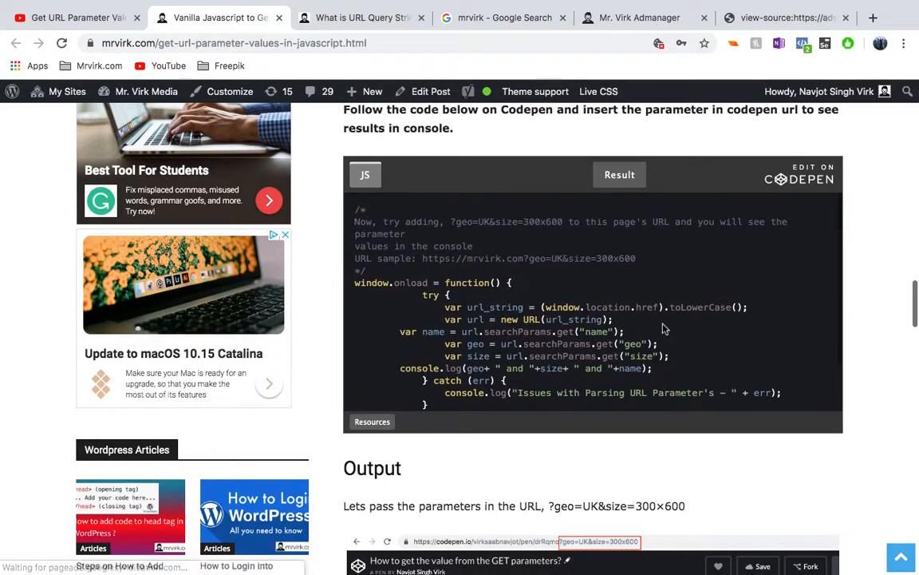
{"action": "scroll", "scroll_direction": "up", "scroll_amount": 3}
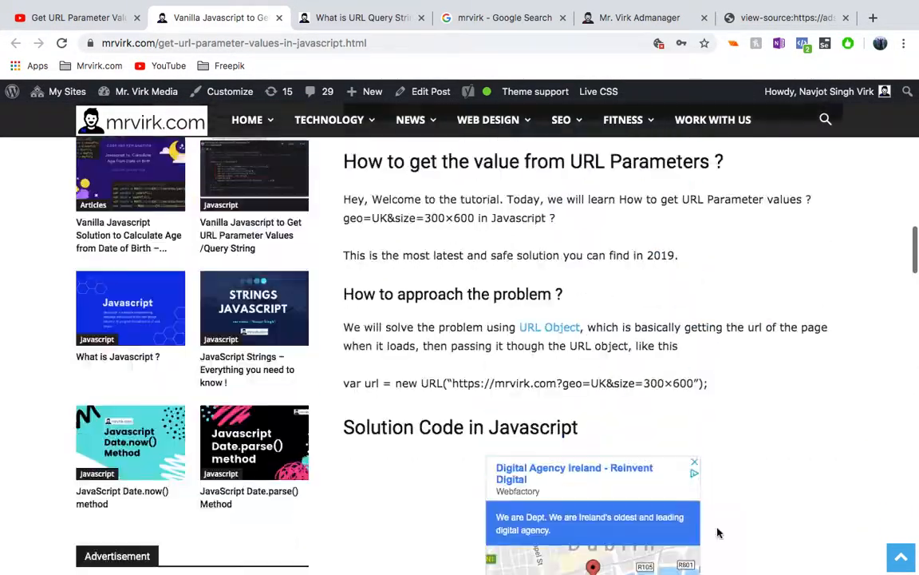
{"action": "scroll", "scroll_direction": "down", "scroll_amount": 3}
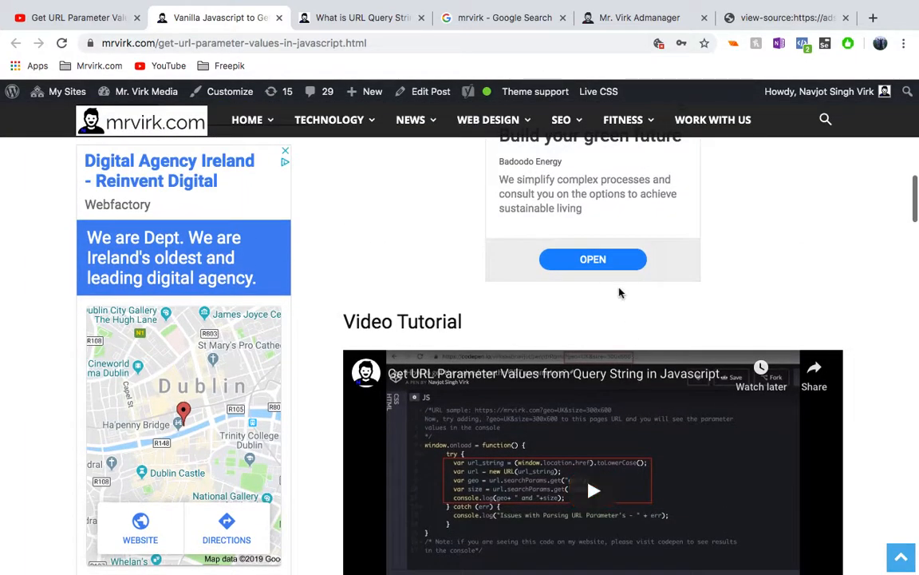
{"action": "left_click", "coordinate": [361, 17]}
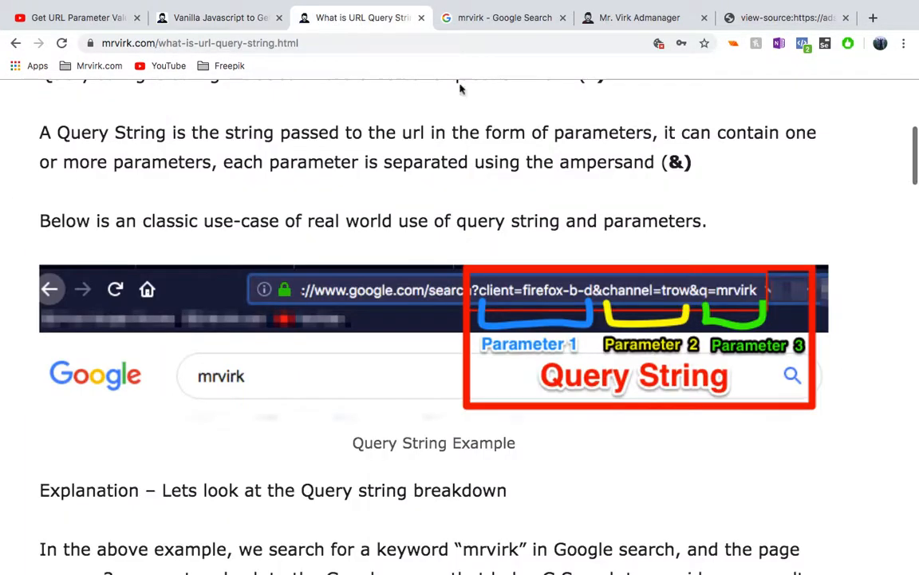